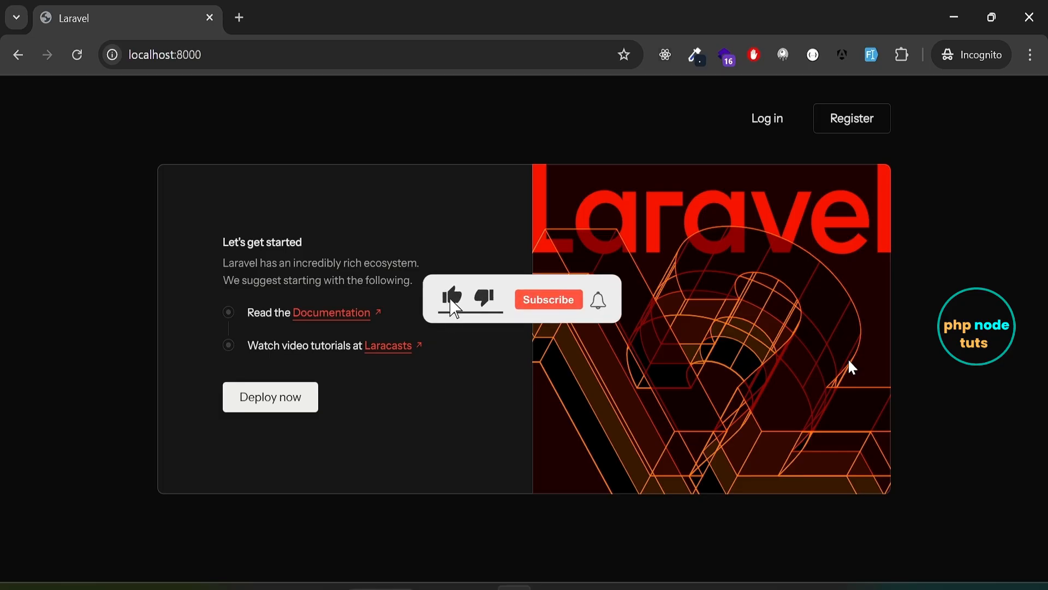
Log in to the Laravel app, then log out from the user dropdown.
{"action": "left_click", "coordinate": [547, 299]}
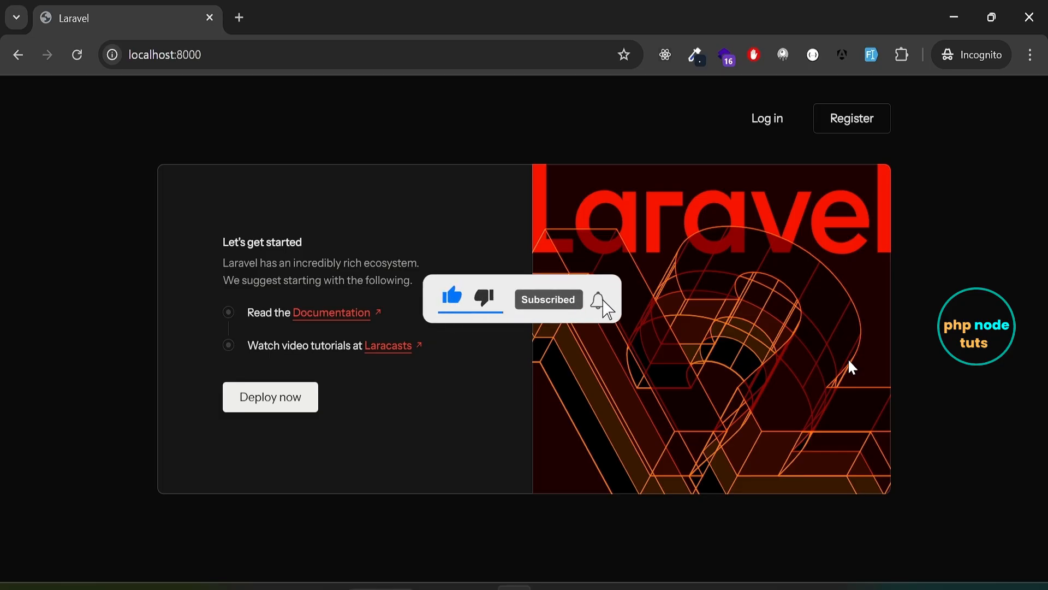
{"action": "left_click", "coordinate": [598, 300]}
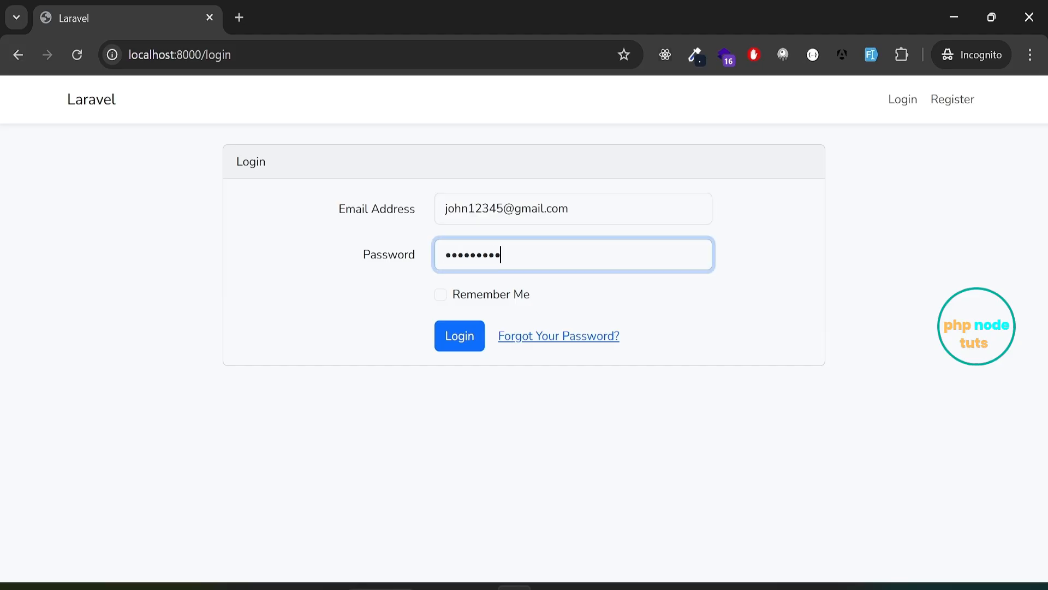
{"action": "left_click", "coordinate": [458, 335]}
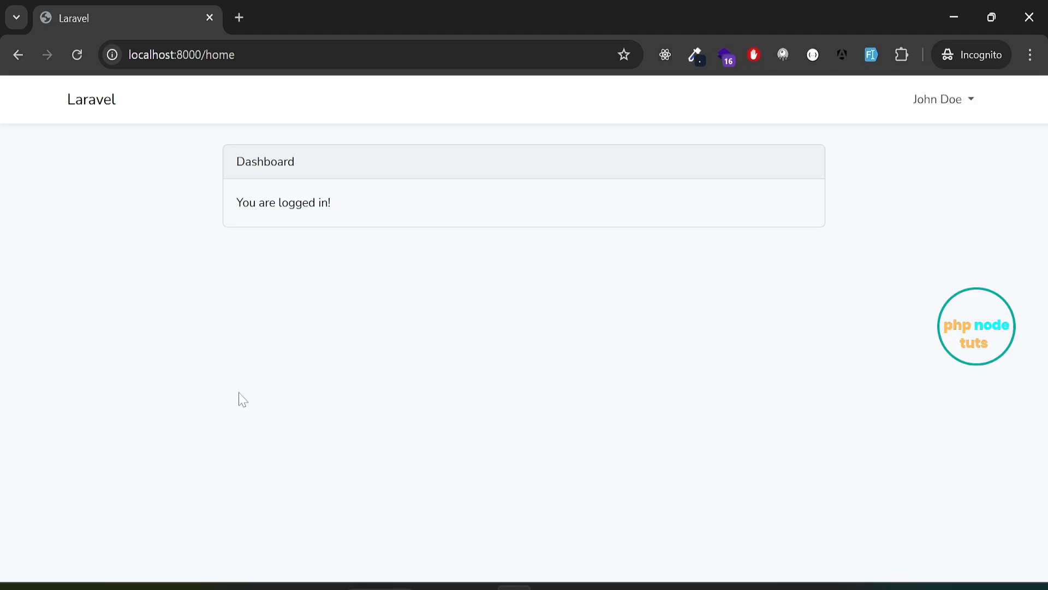
{"action": "mouse_move", "coordinate": [1005, 66]}
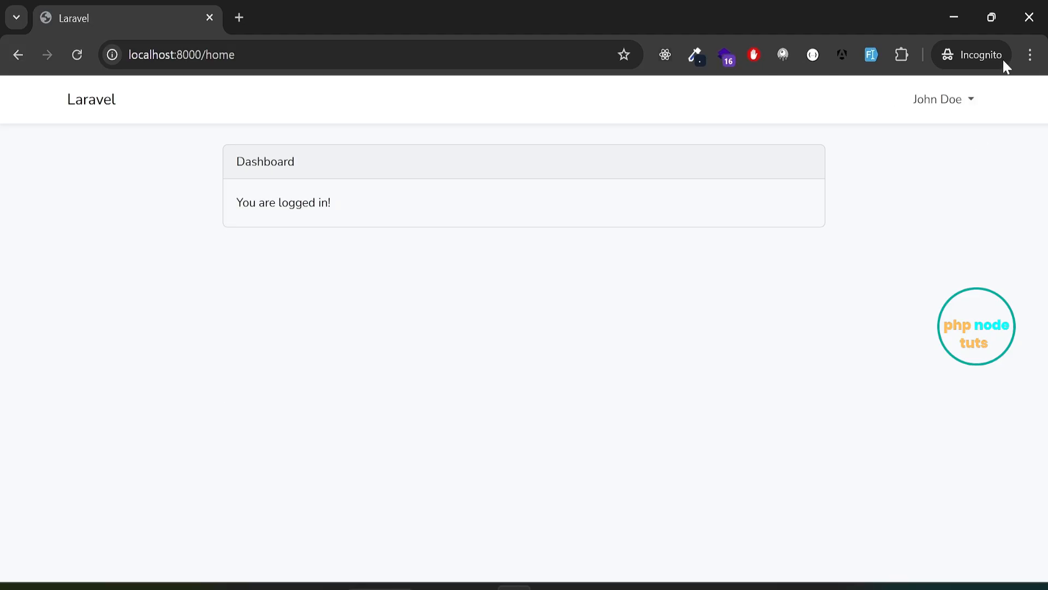
{"action": "left_click", "coordinate": [942, 99]}
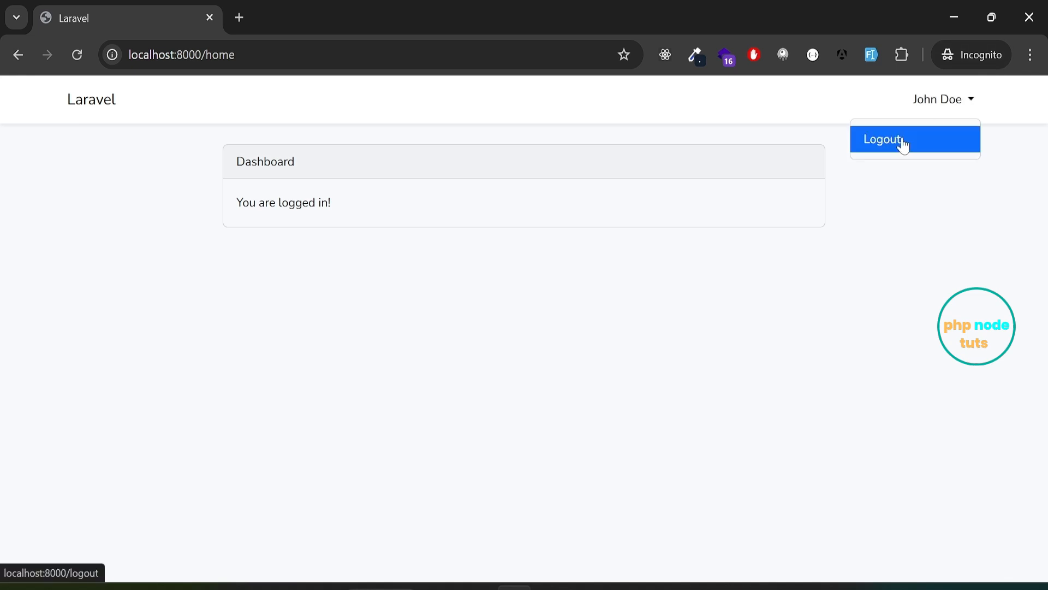
{"action": "left_click", "coordinate": [883, 139]}
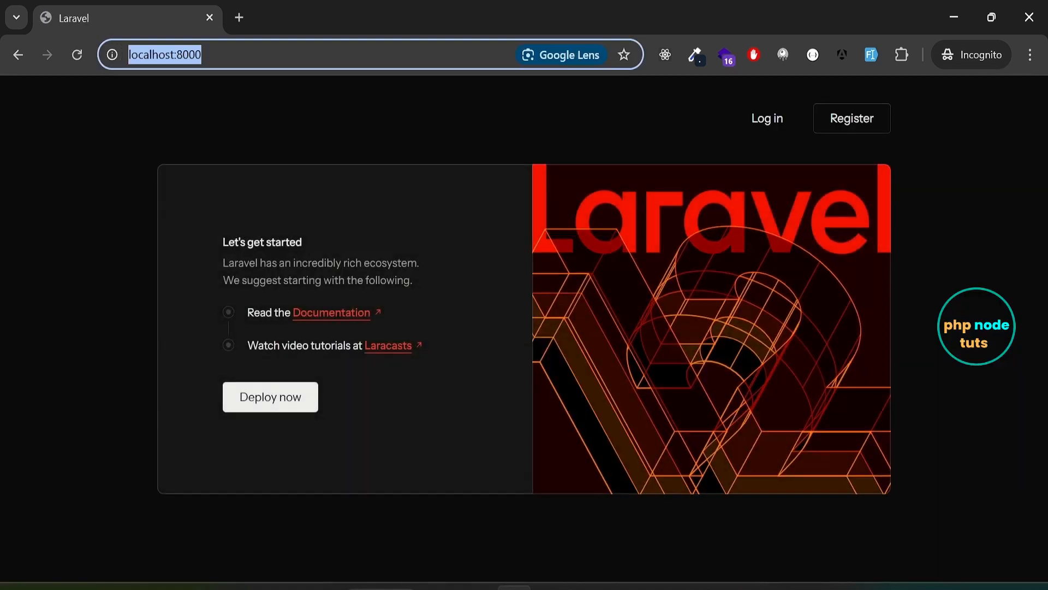
Visit /home while logged out, log in as john12345 from the login form, and log out again.
{"action": "type", "text": "/home"}
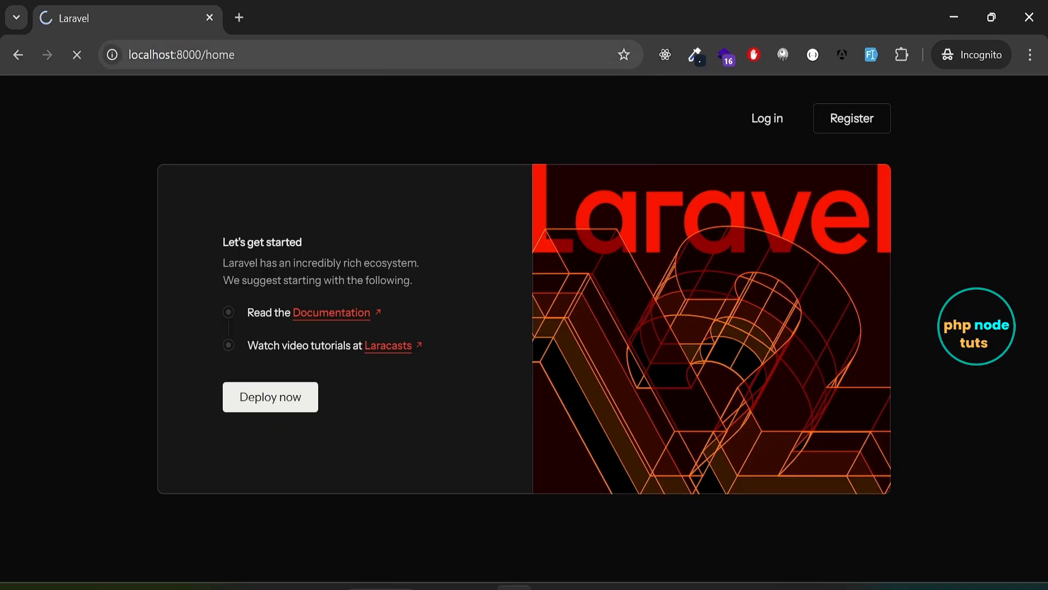
{"action": "left_click", "coordinate": [766, 118]}
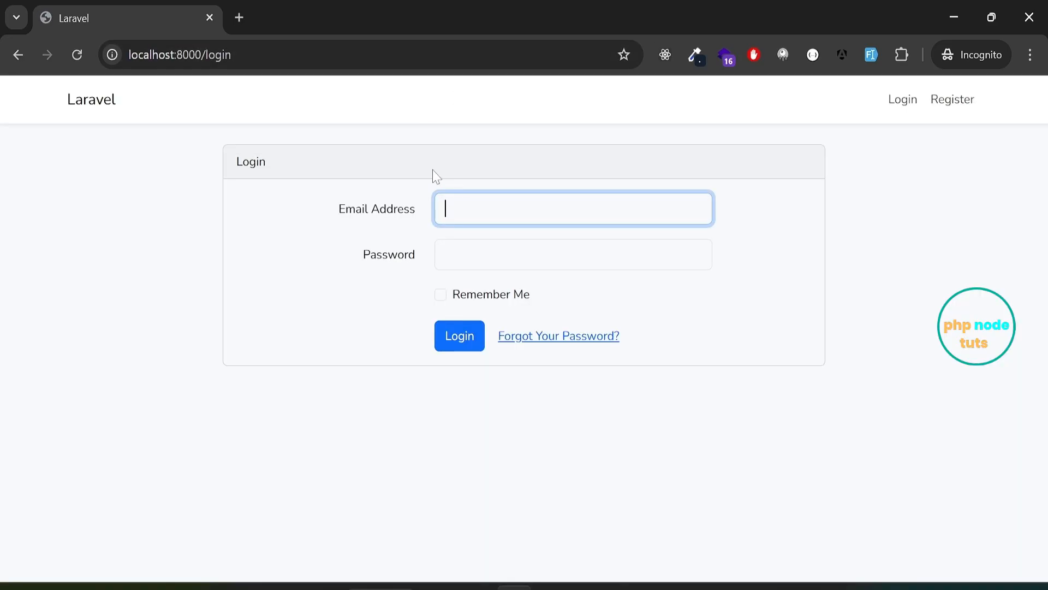
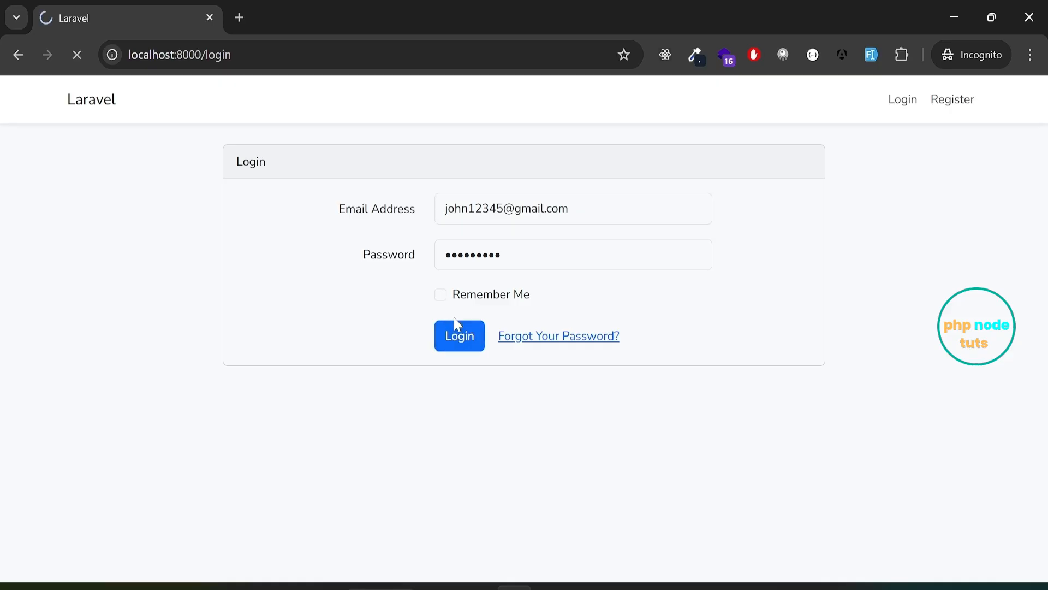
{"action": "left_click", "coordinate": [459, 335]}
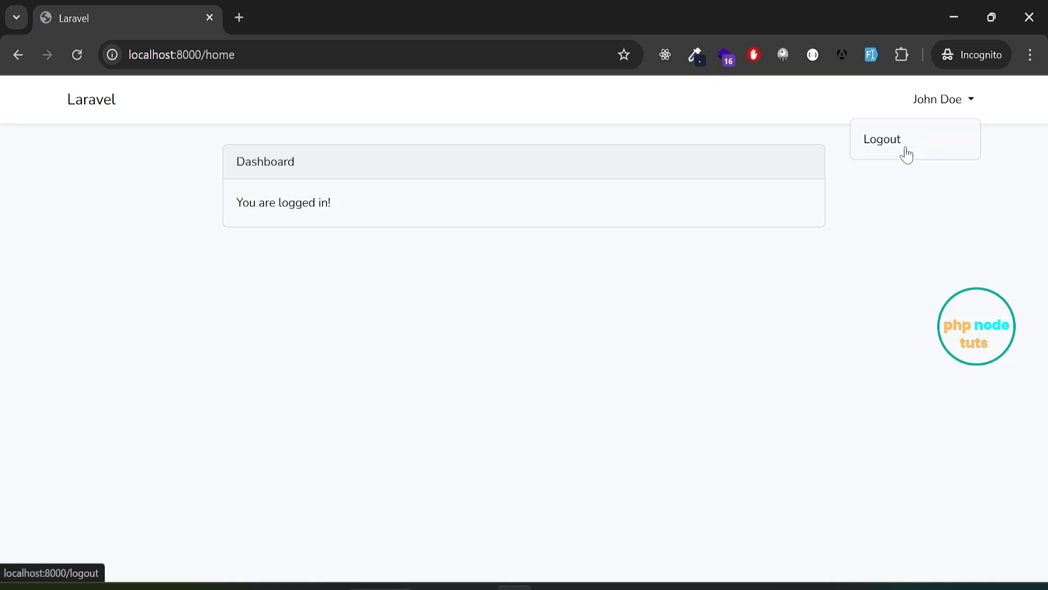
{"action": "left_click", "coordinate": [881, 139]}
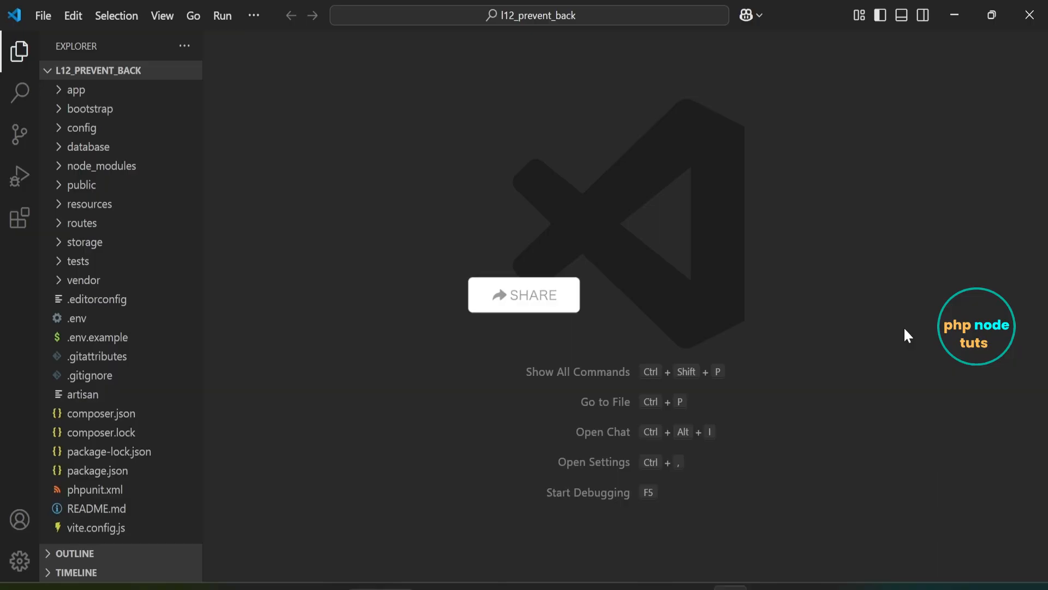
Show the .env database settings and expand resources/views to reveal the Blade templates.
{"action": "left_click", "coordinate": [77, 317]}
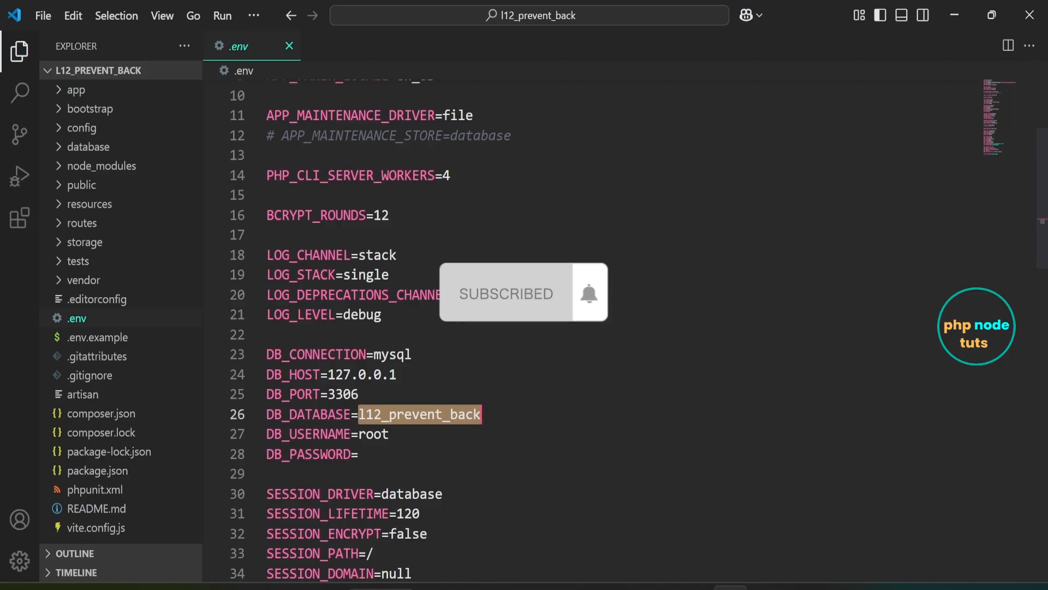
{"action": "left_click", "coordinate": [89, 204]}
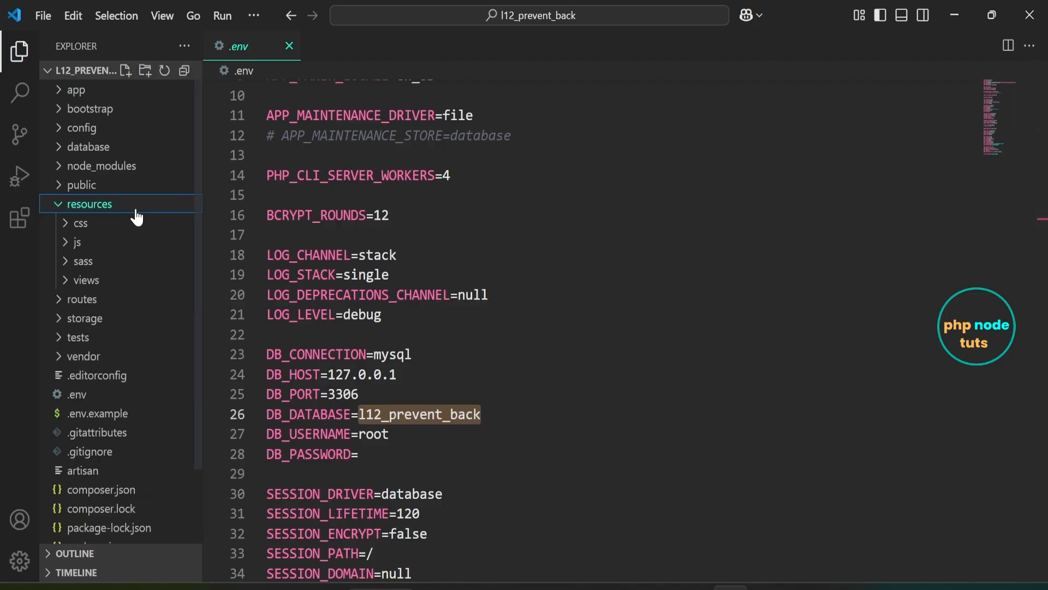
{"action": "left_click", "coordinate": [85, 280]}
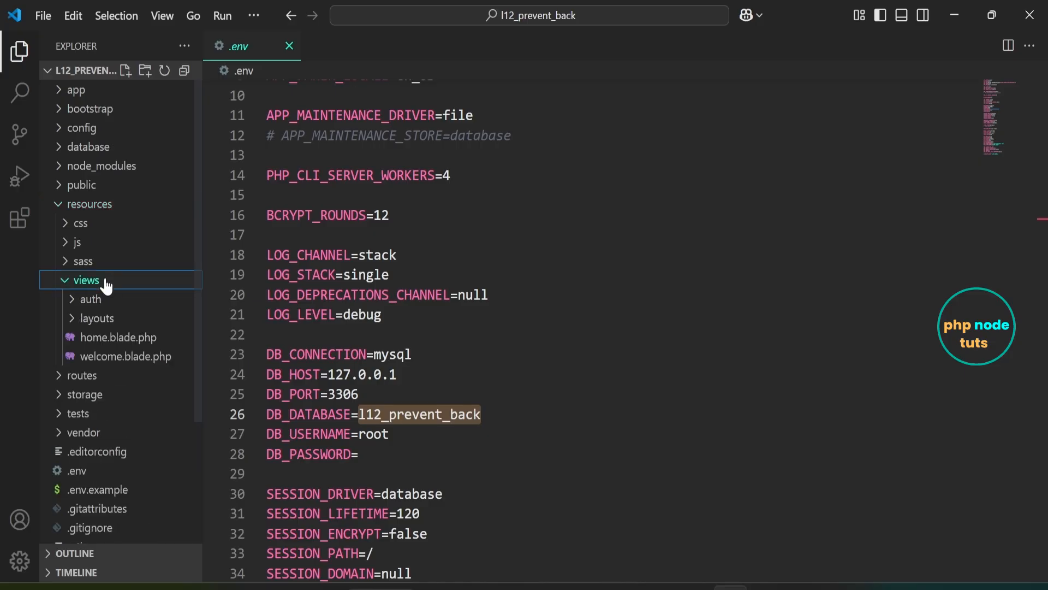
Start the dev server with 'composer run dev' and close welcome.blade.php.
{"action": "left_click", "coordinate": [125, 356]}
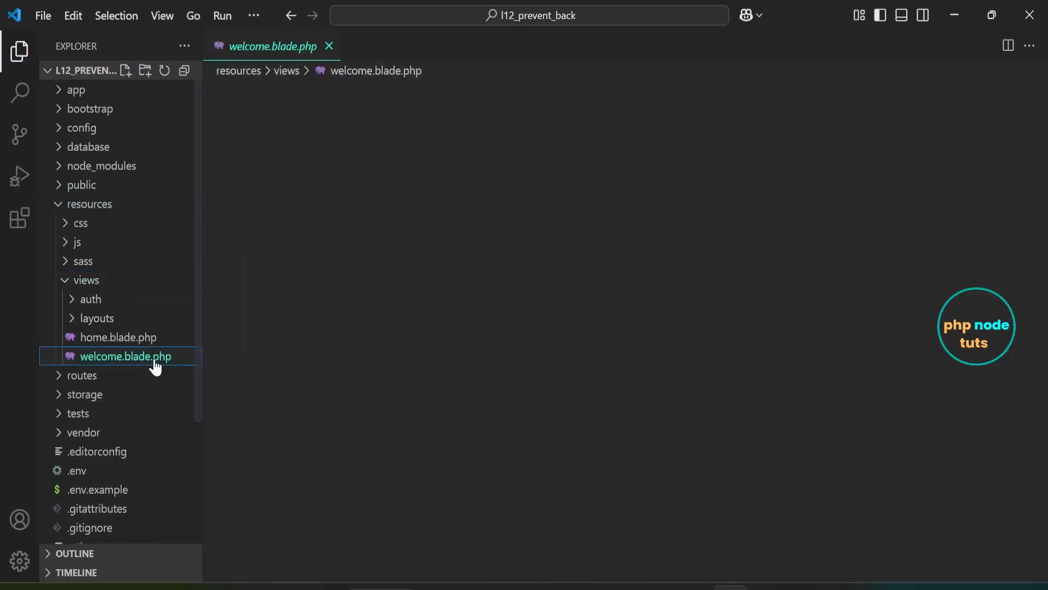
{"action": "double_click", "coordinate": [127, 356]}
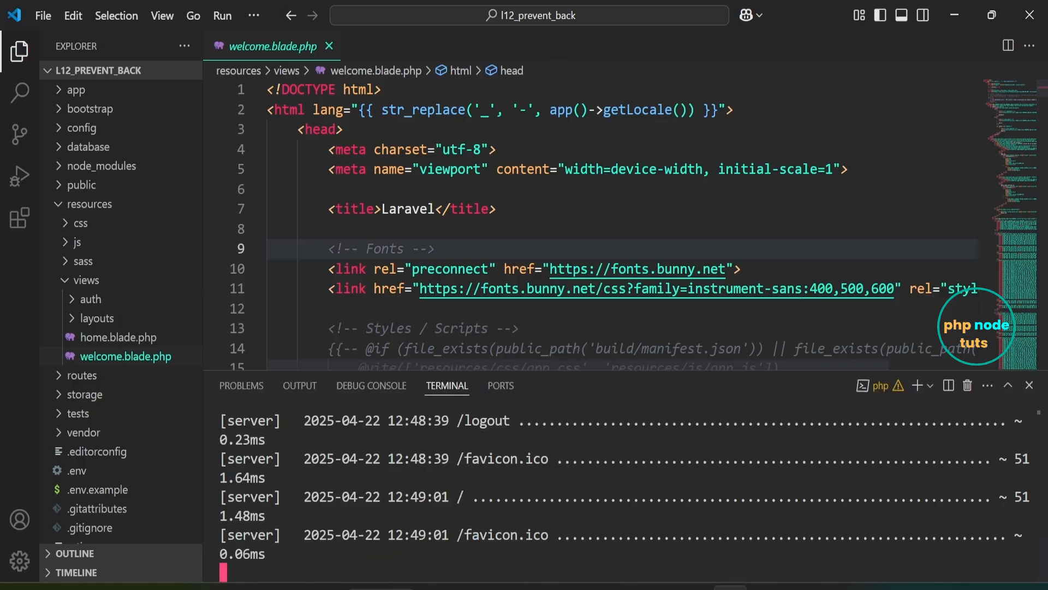
{"action": "type", "text": "composer run dev"}
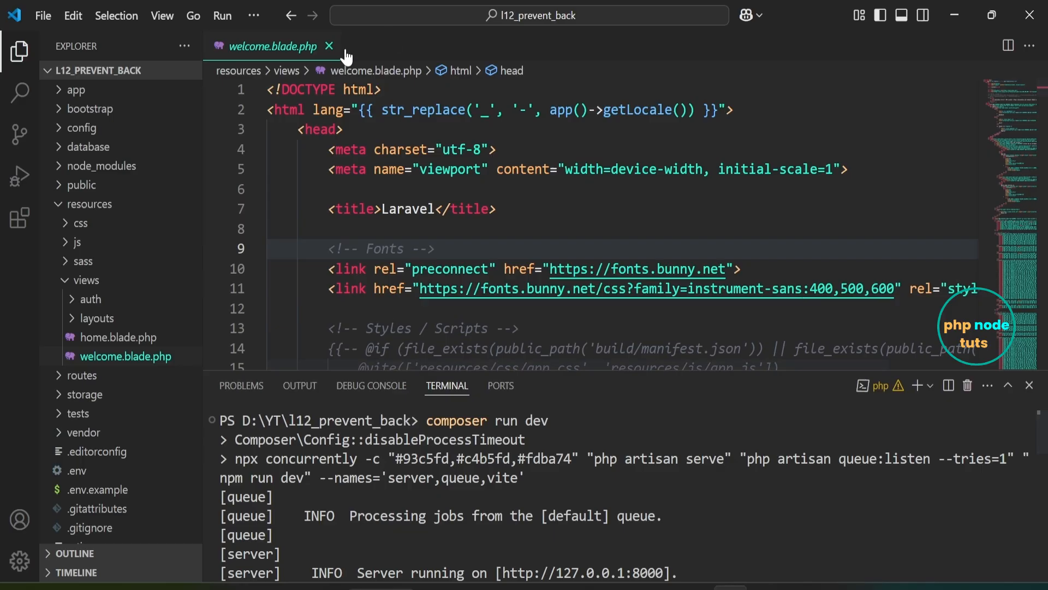
{"action": "left_click", "coordinate": [329, 45]}
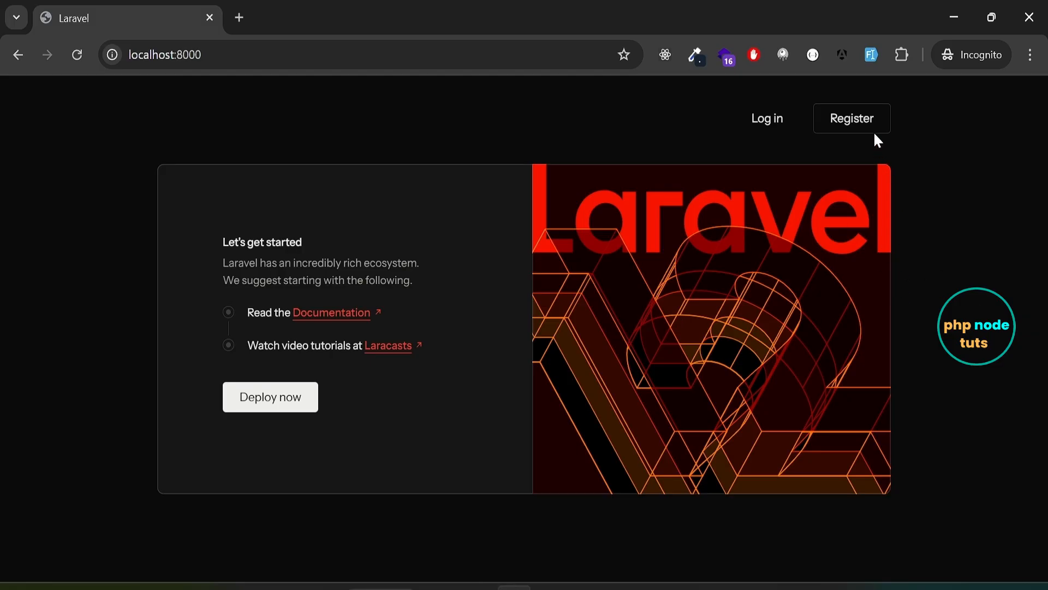
{"action": "left_click", "coordinate": [851, 118]}
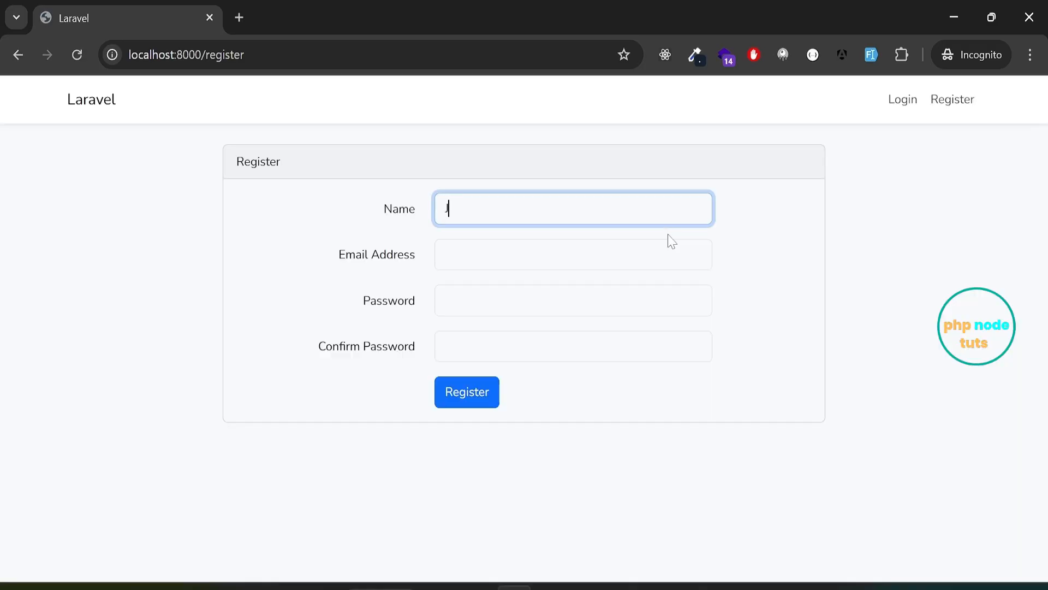
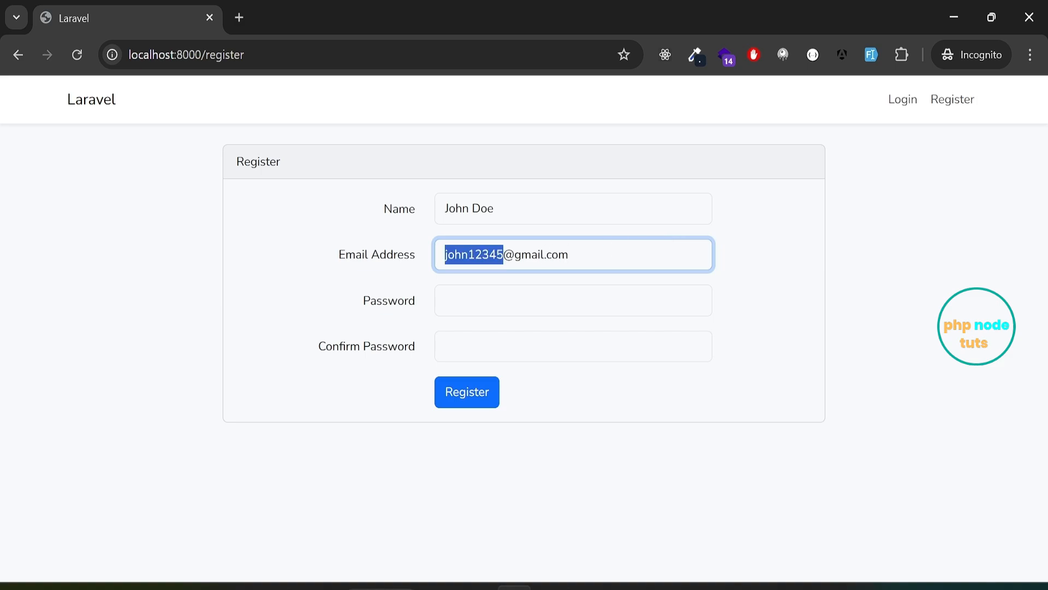
{"action": "type", "text": "password123"}
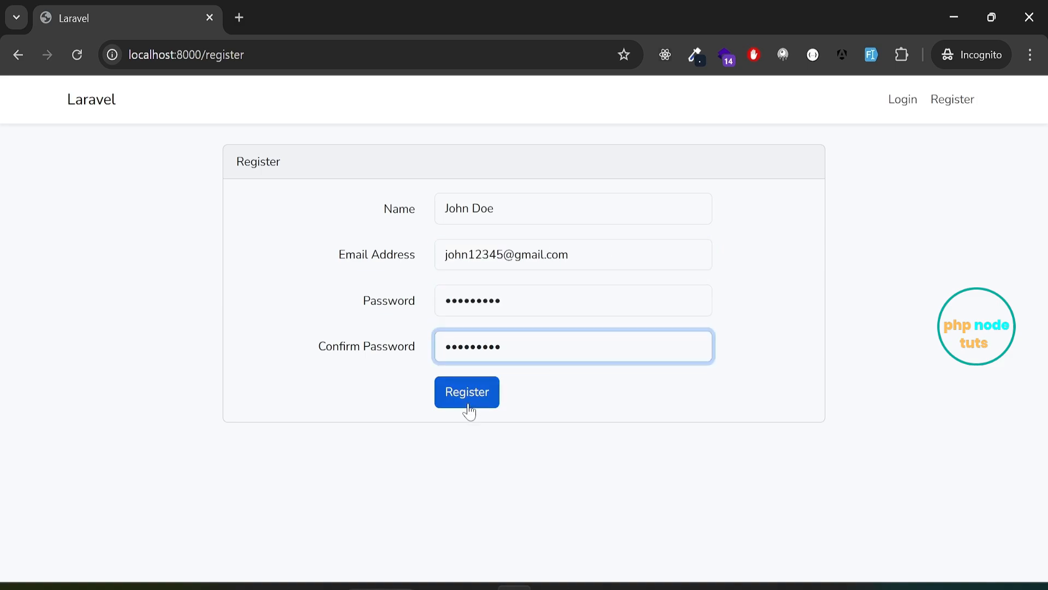
{"action": "left_click", "coordinate": [466, 392]}
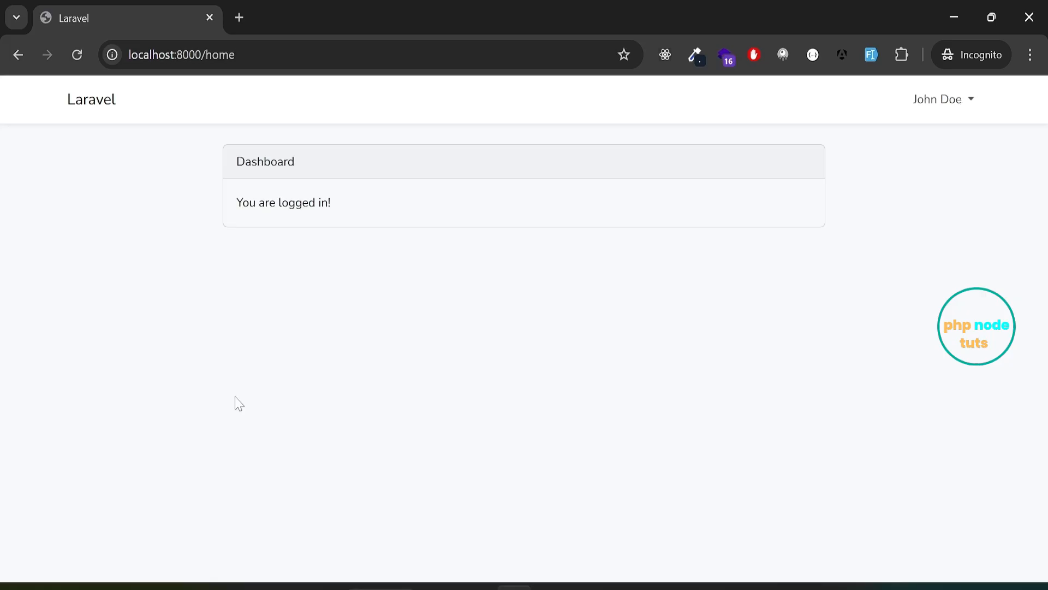
{"action": "mouse_move", "coordinate": [439, 353]}
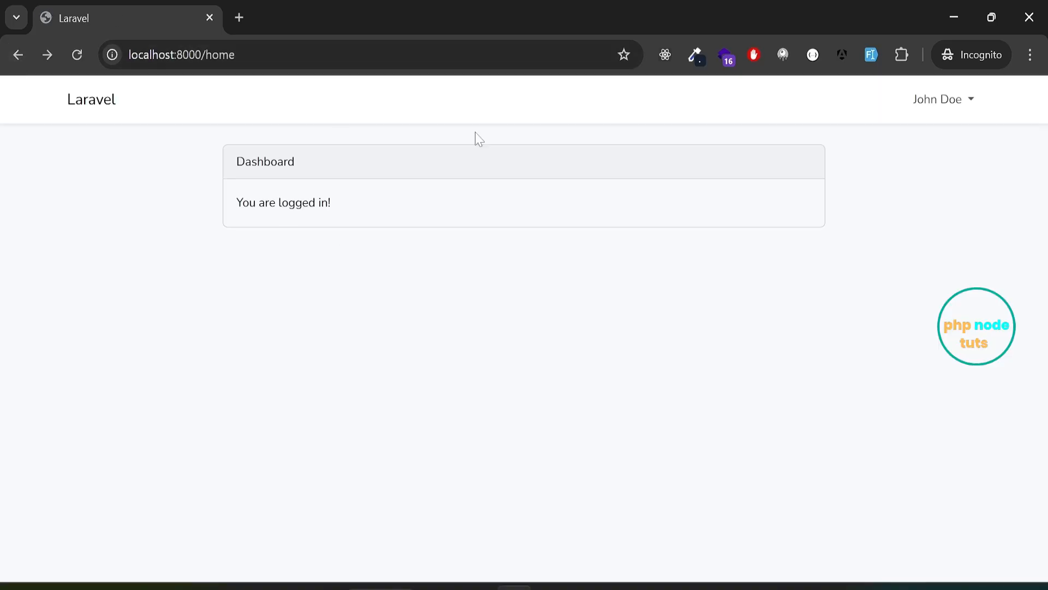
{"action": "mouse_move", "coordinate": [316, 234]}
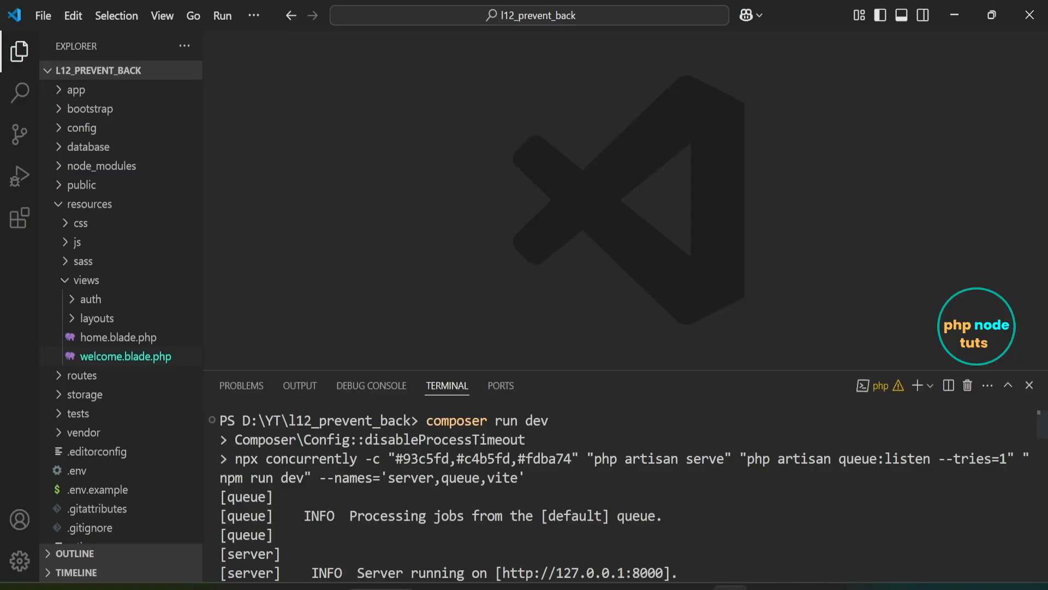
Generate the middleware with 'php artisan make:middleware PreventBack' in a new terminal.
{"action": "left_click", "coordinate": [931, 386]}
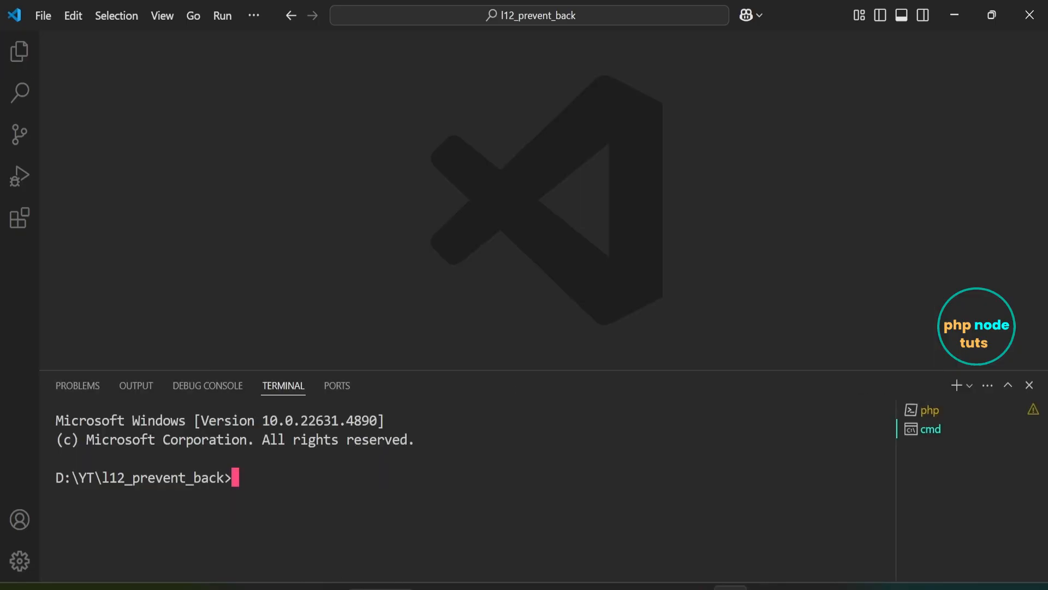
{"action": "type", "text": "php artisan"}
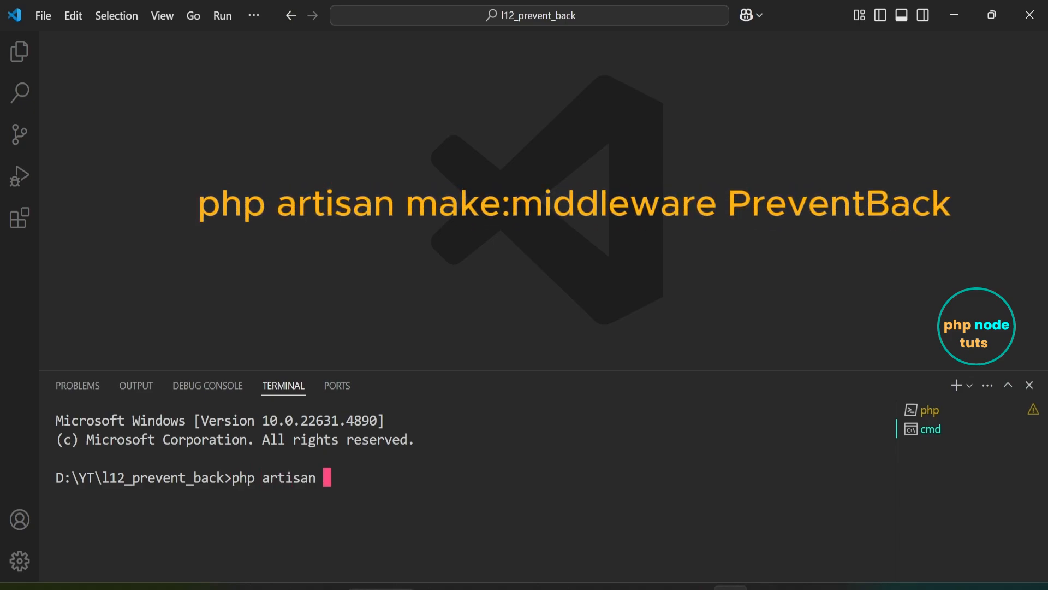
{"action": "type", "text": "make"}
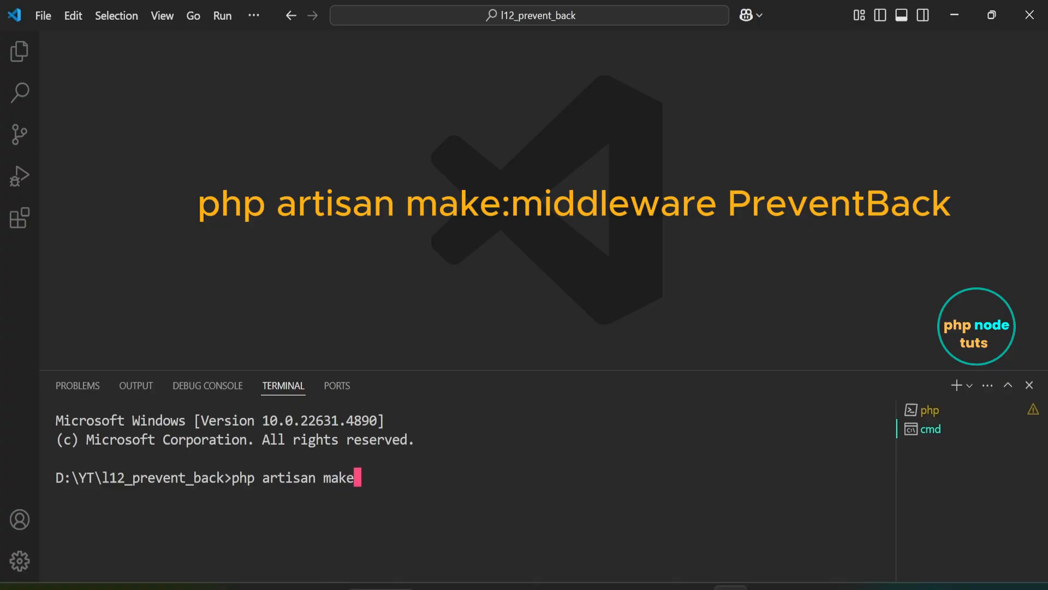
{"action": "type", "text": ":middlew"}
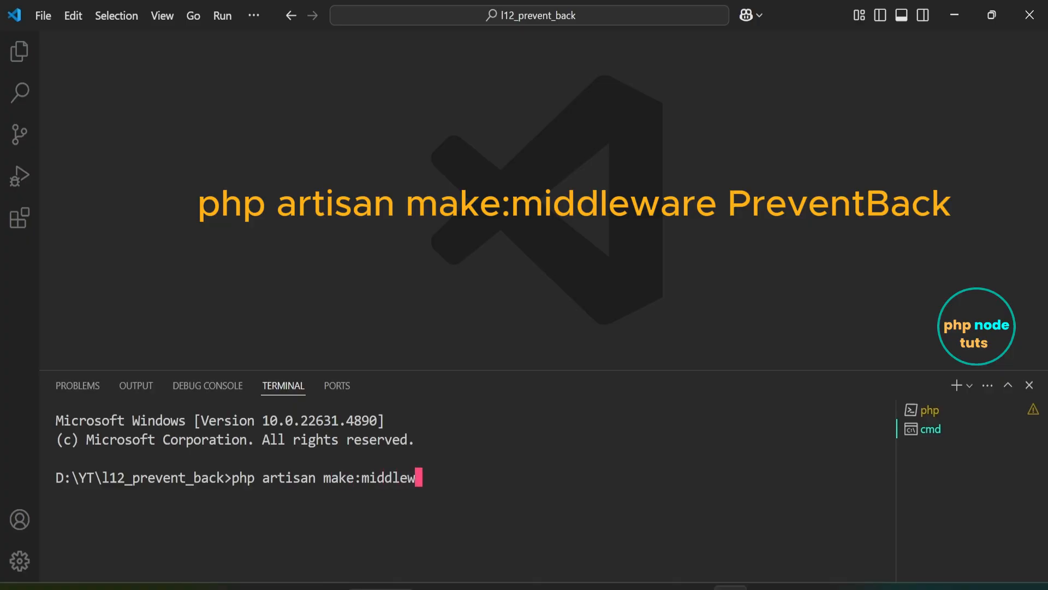
{"action": "type", "text": "are Pre"}
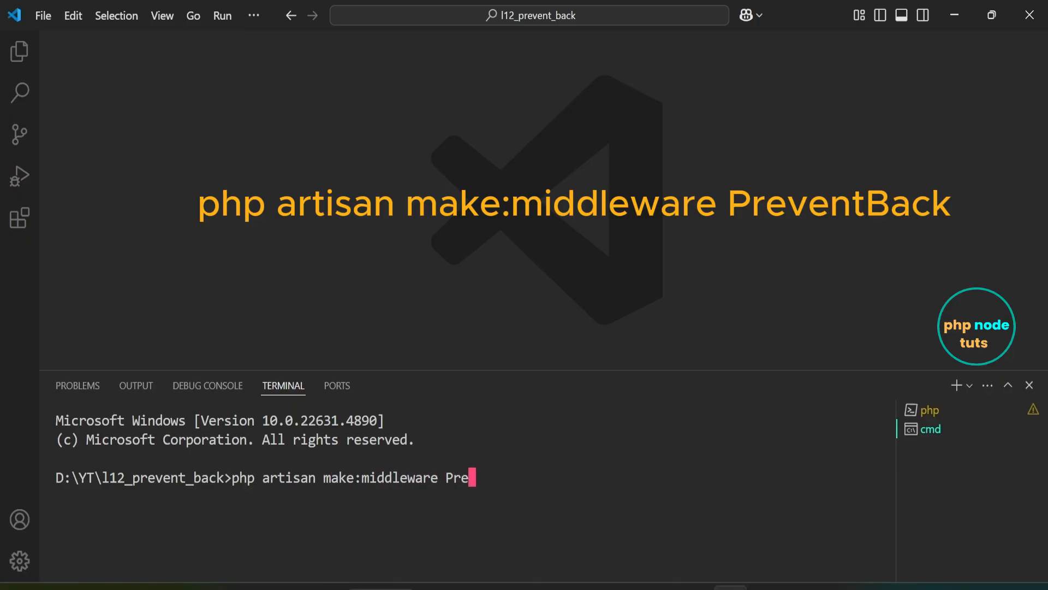
{"action": "type", "text": "ventBack"}
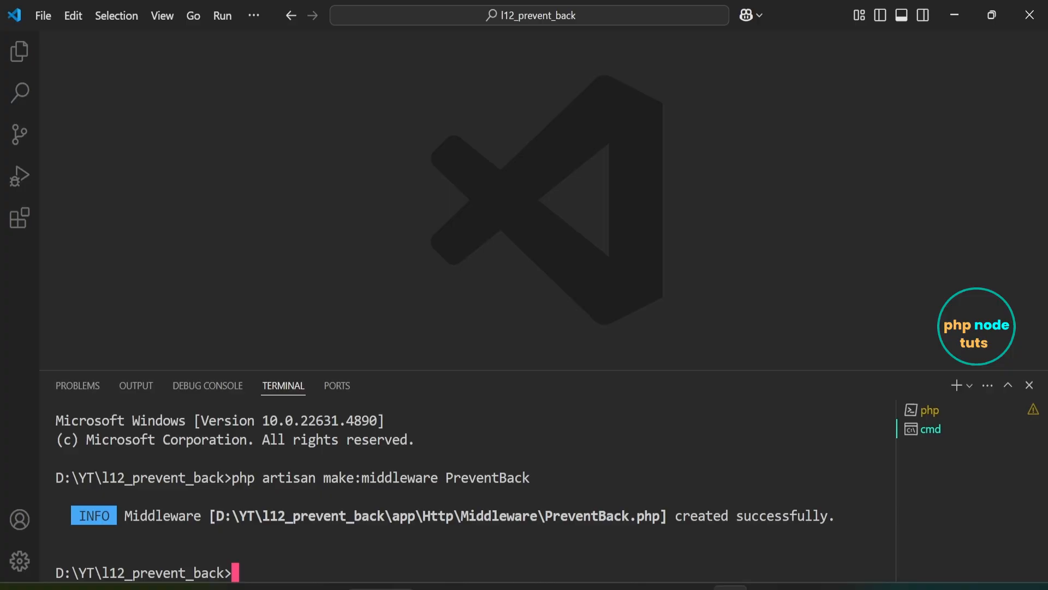
{"action": "mouse_move", "coordinate": [19, 52]}
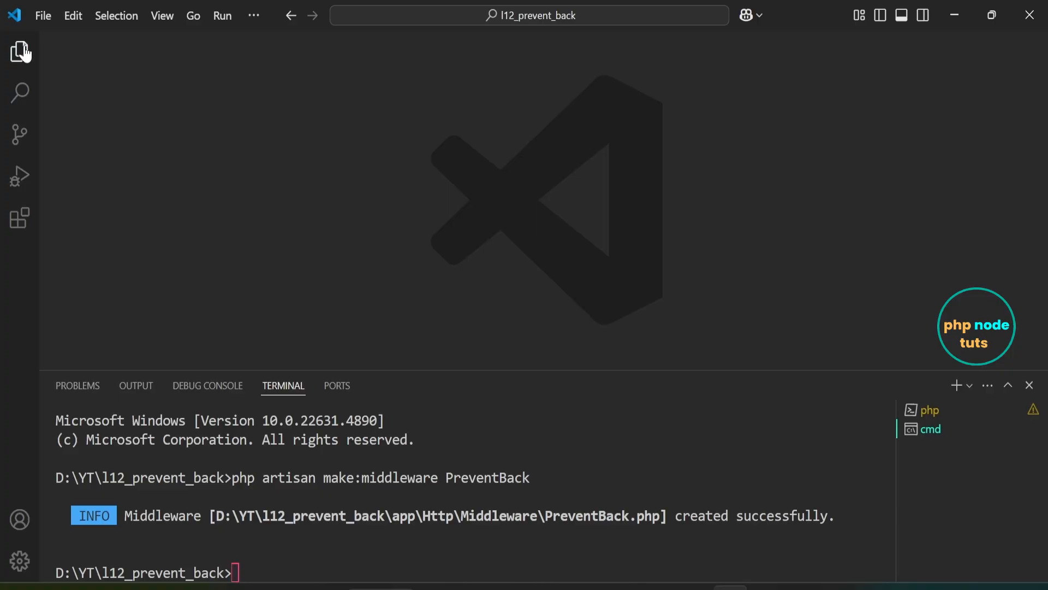
Locate app/Http/Middleware/PreventBack.php in the Explorer and open it for editing.
{"action": "left_click", "coordinate": [20, 51]}
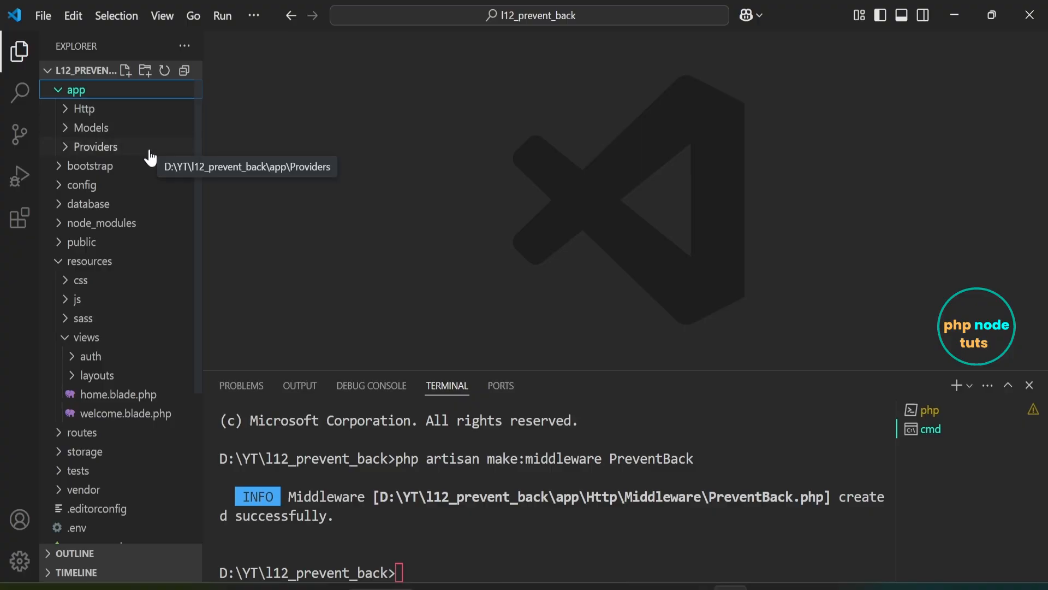
{"action": "left_click", "coordinate": [84, 108]}
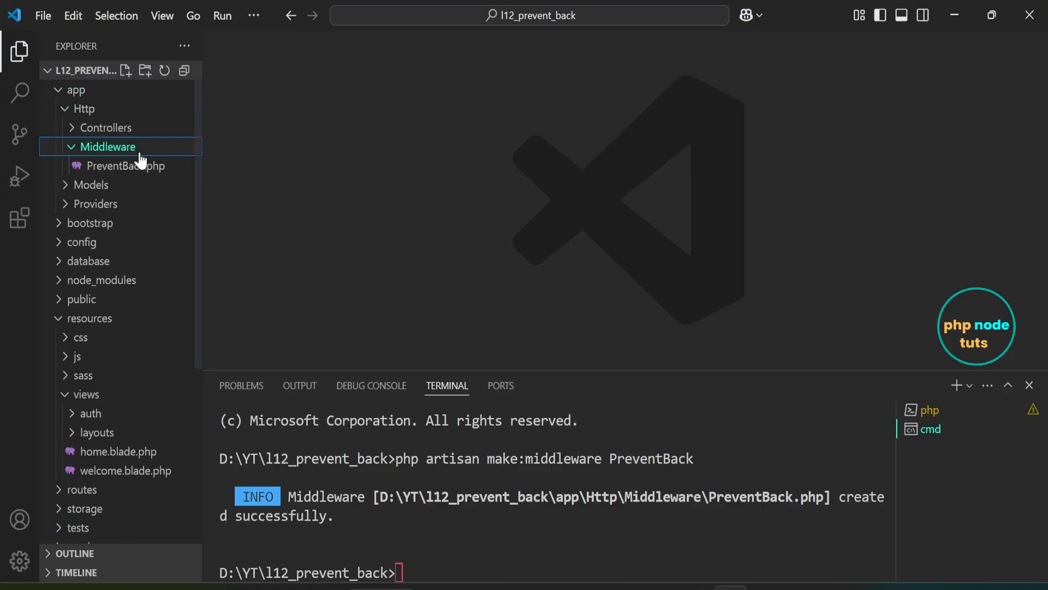
{"action": "double_click", "coordinate": [126, 166]}
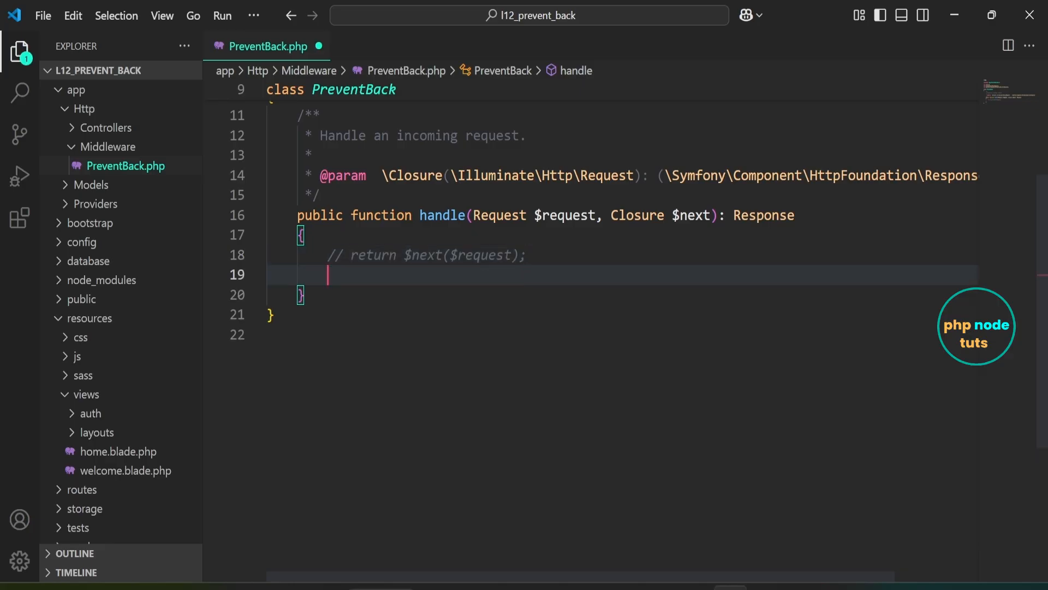
Assign $next($request) to $response and set Cache-Control to 'no-store, no-cache, must-revalidate, max-age=0'.
{"action": "type", "text": "$"}
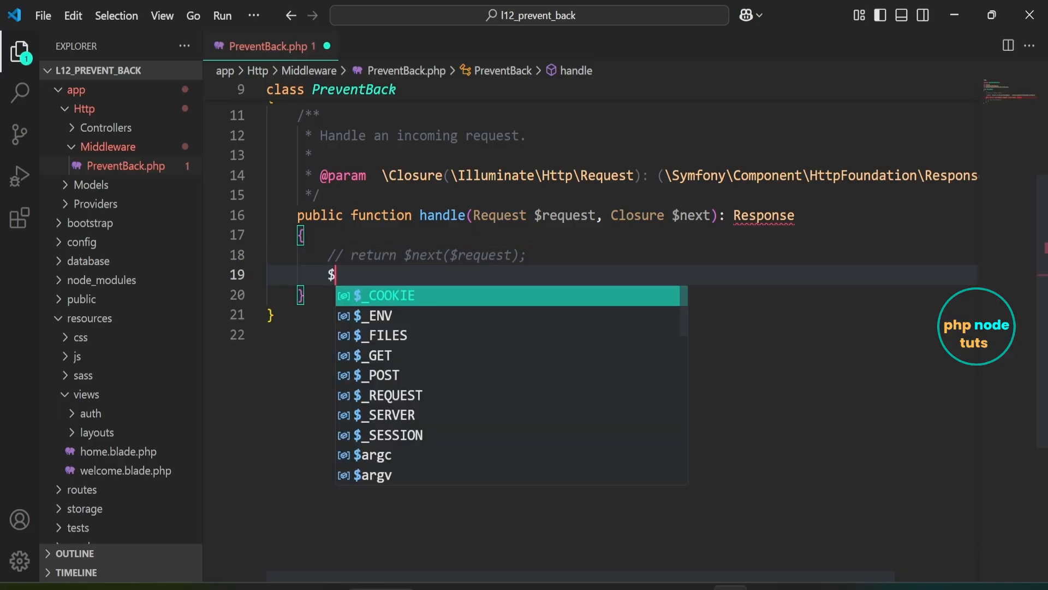
{"action": "type", "text": "respo"}
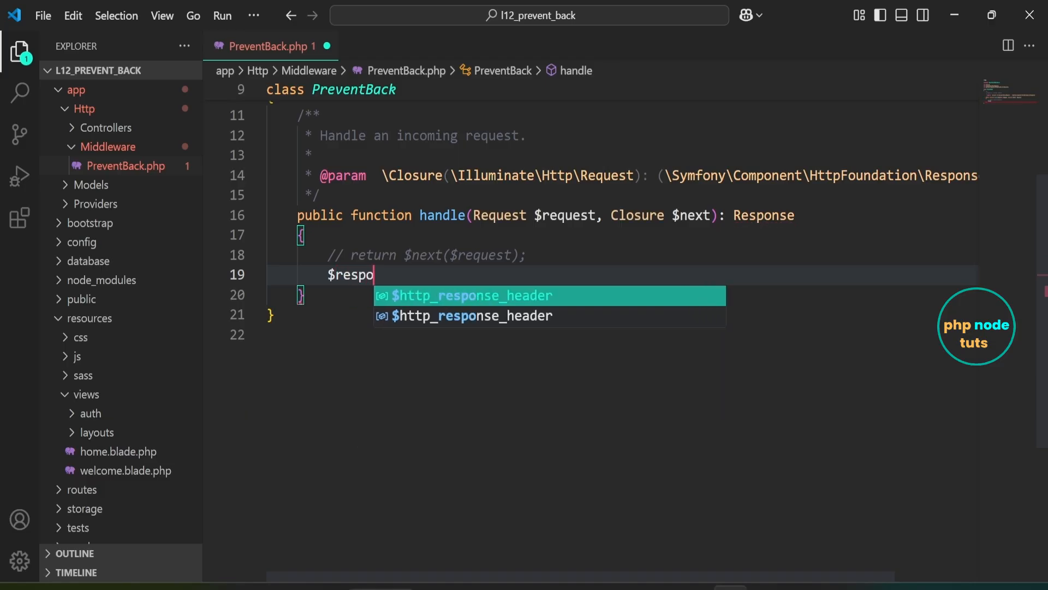
{"action": "type", "text": "nse ="}
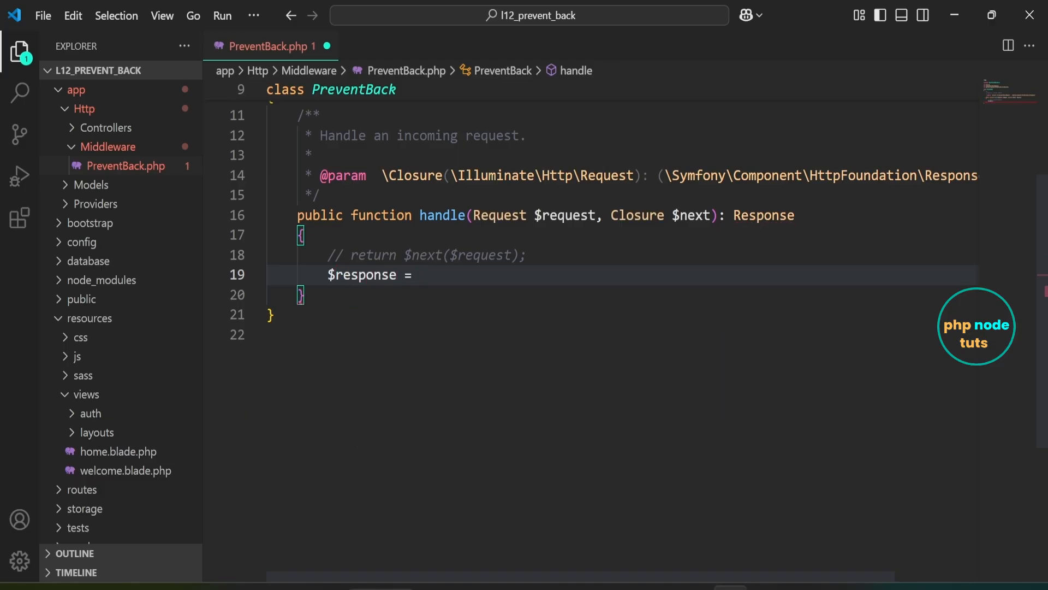
{"action": "type", "text": "$next($request);"}
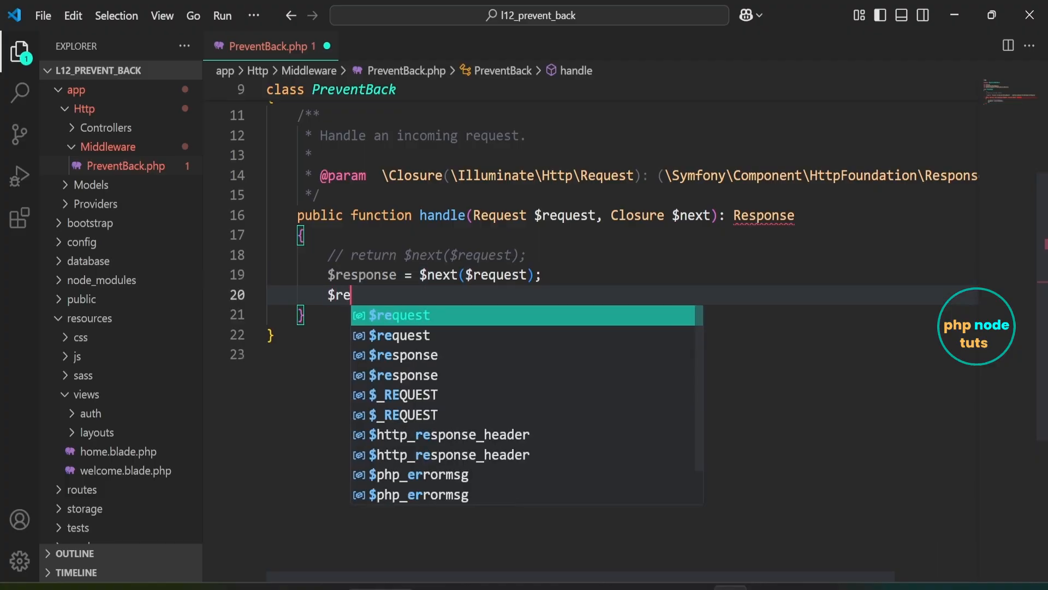
{"action": "type", "text": "sponse->headers->"}
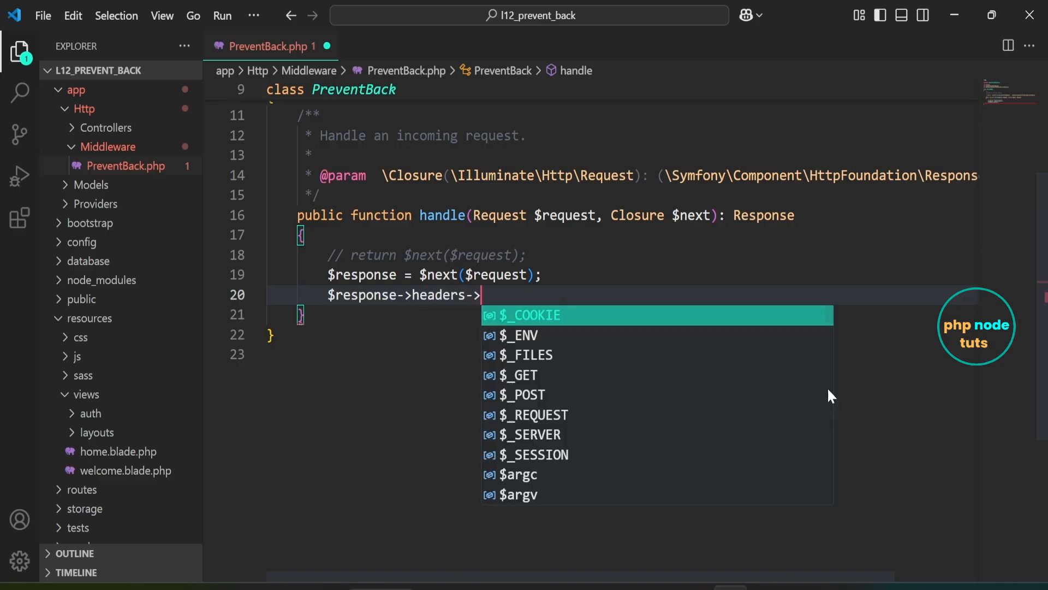
{"action": "type", "text": "set("}
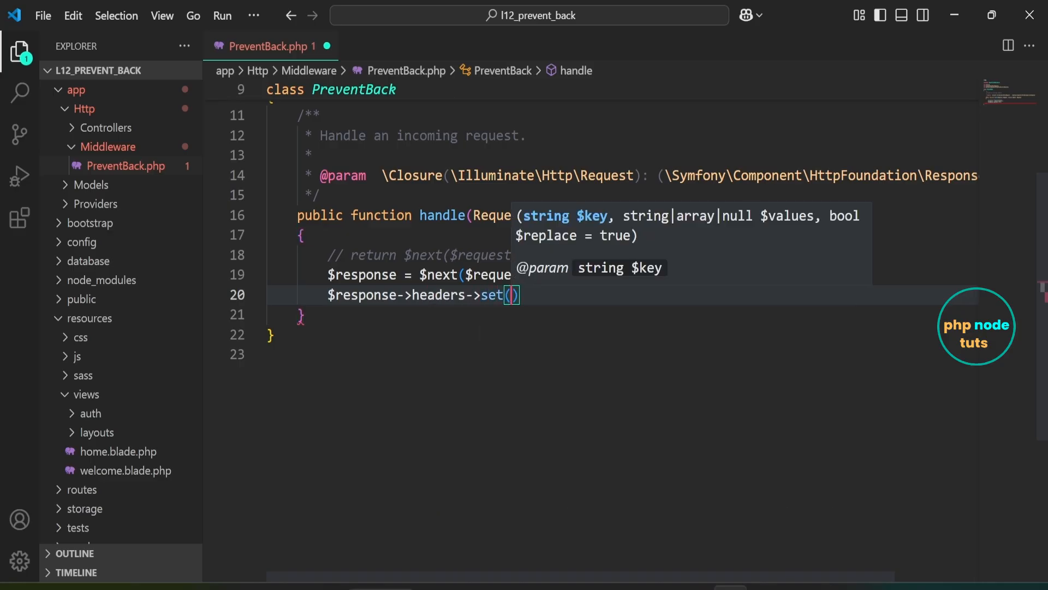
{"action": "type", "text": "'Cache'"}
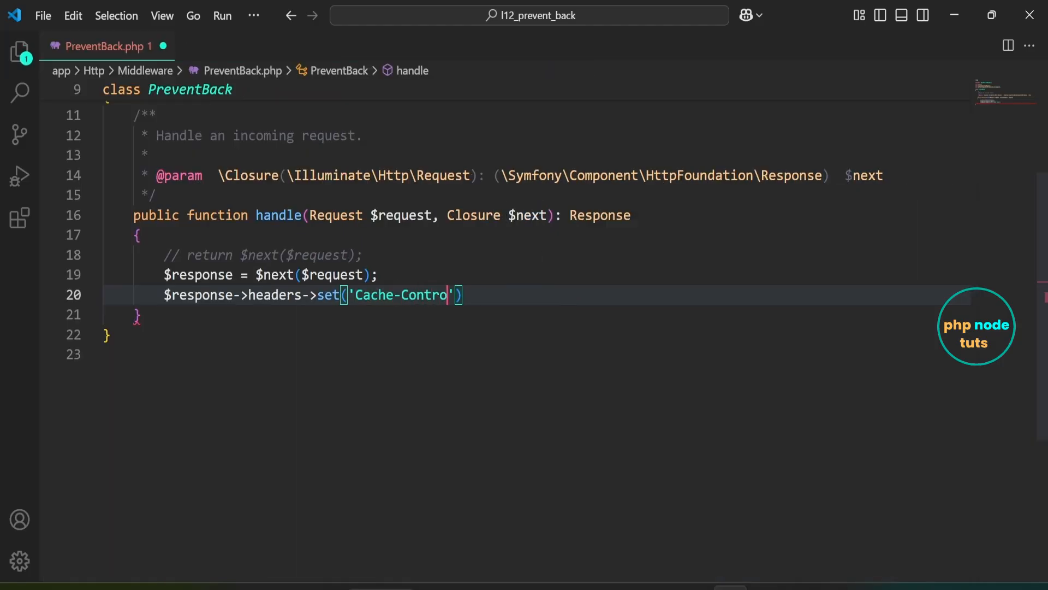
{"action": "type", "text": "l', 'no"}
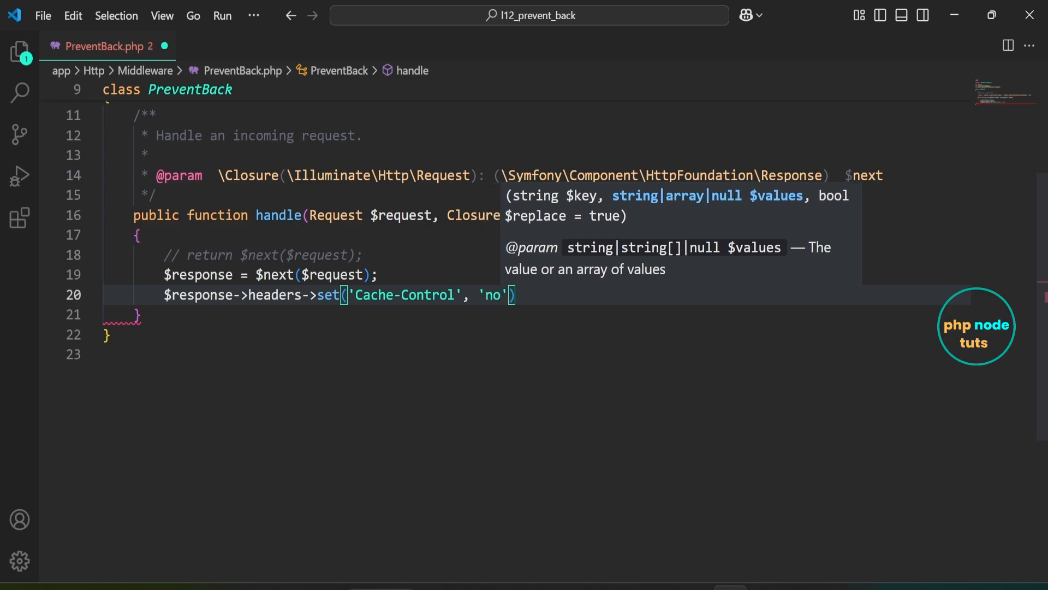
{"action": "type", "text": "-store"}
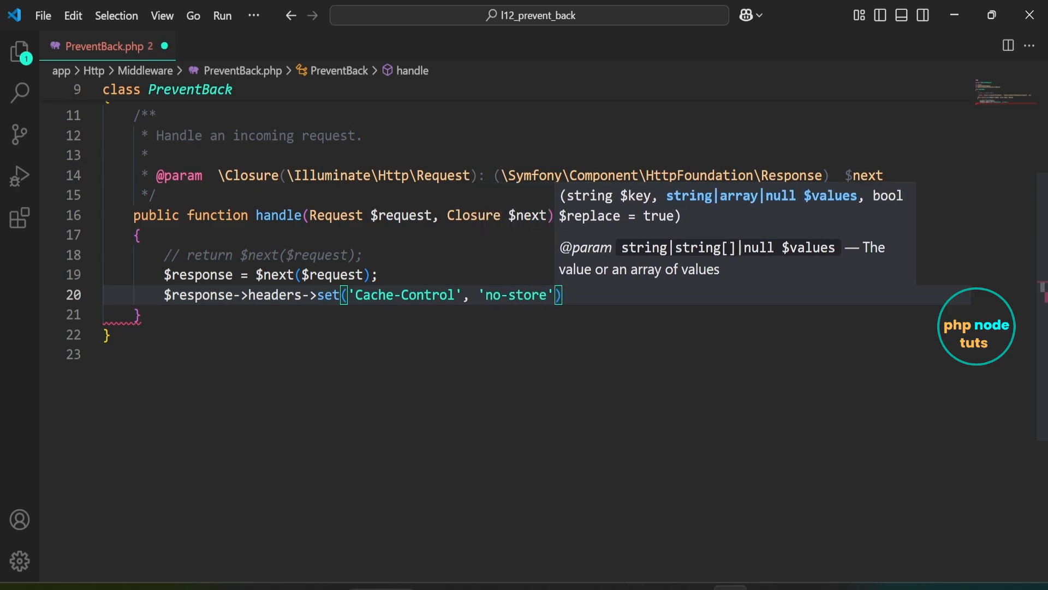
{"action": "type", "text": ", n"}
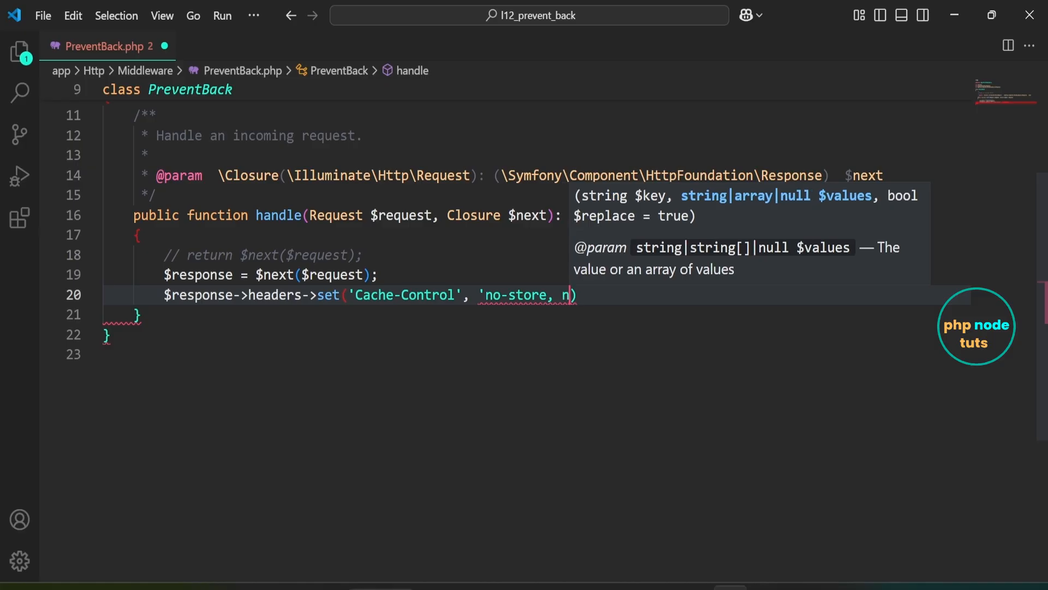
{"action": "type", "text": "o-cache,"}
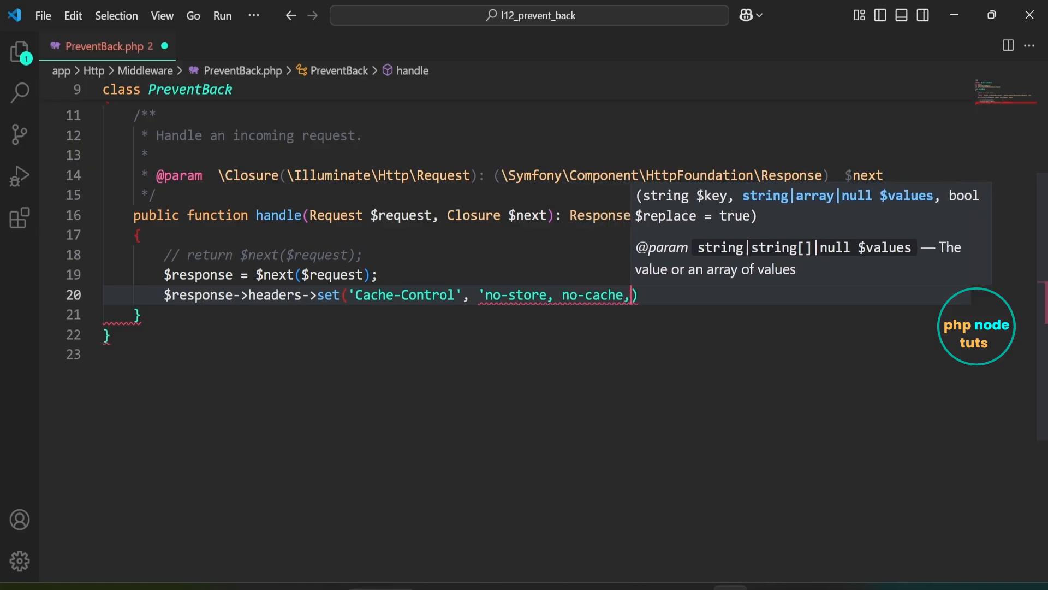
{"action": "type", "text": "must-validate, ma"}
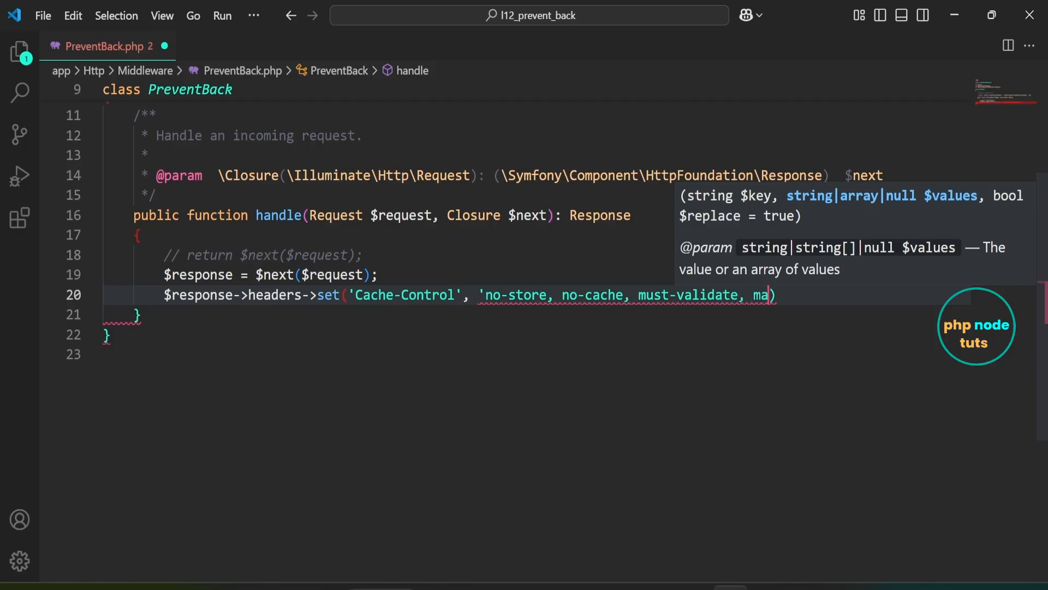
{"action": "type", "text": "x-age=0"}
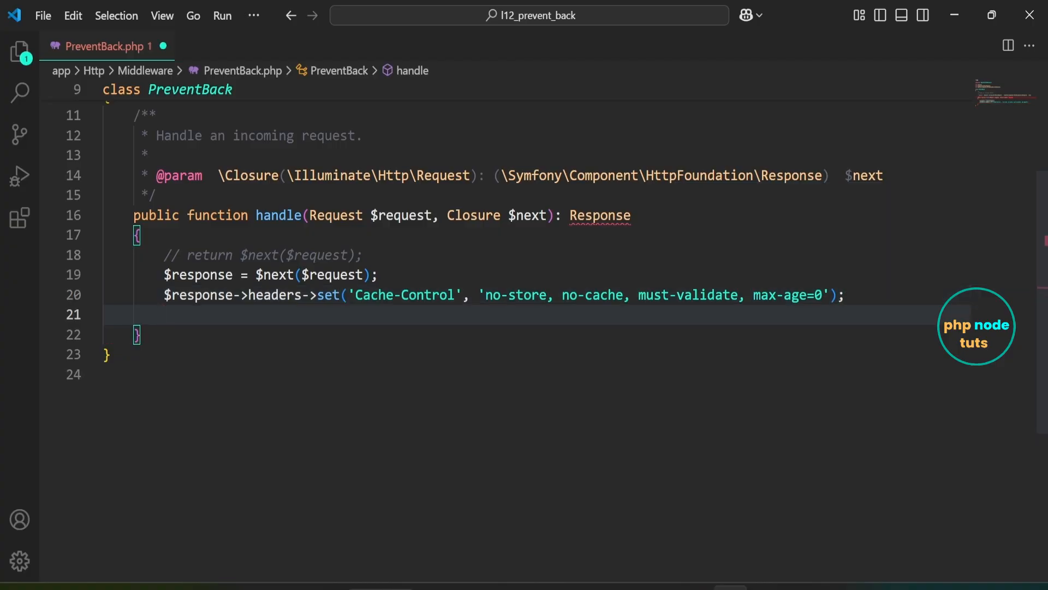
Set the Pragma header to 'no-cache' and Expires to a past Sat 00:00 date.
{"action": "type", "text": "$response->he"}
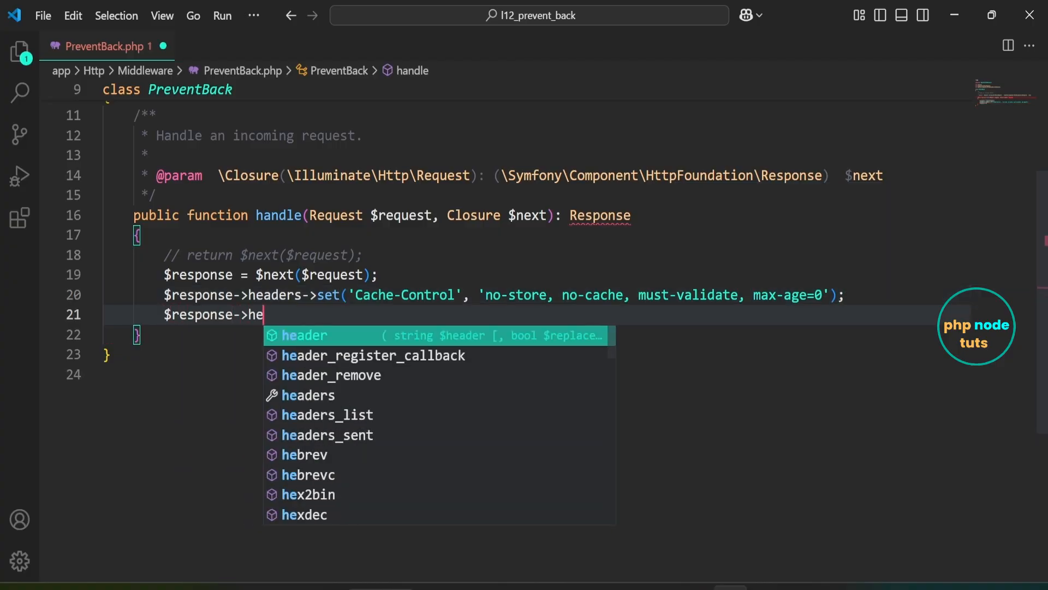
{"action": "type", "text": "aders->set(''"}
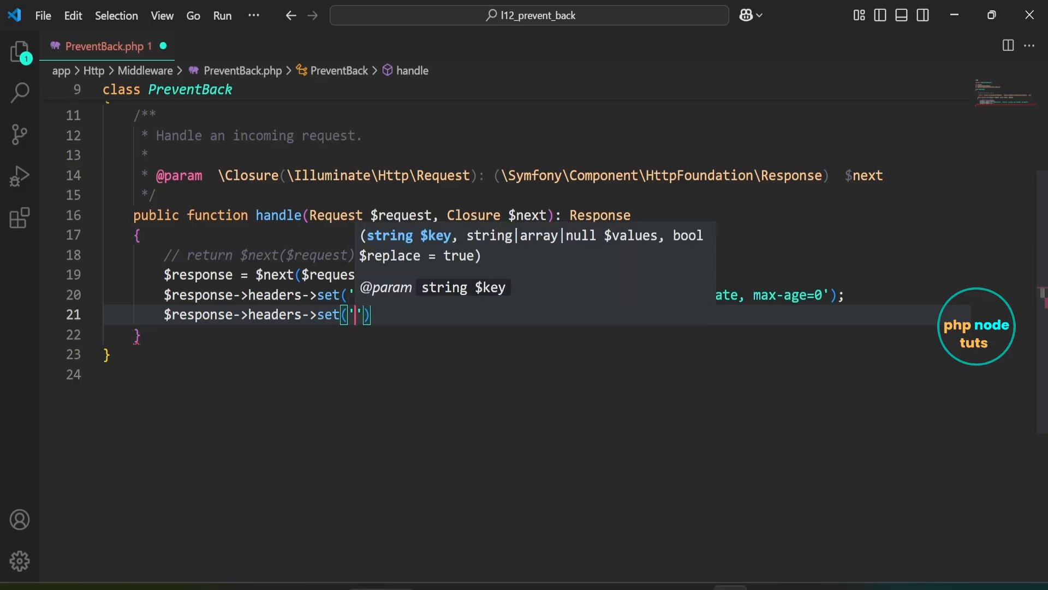
{"action": "type", "text": "Pragma"}
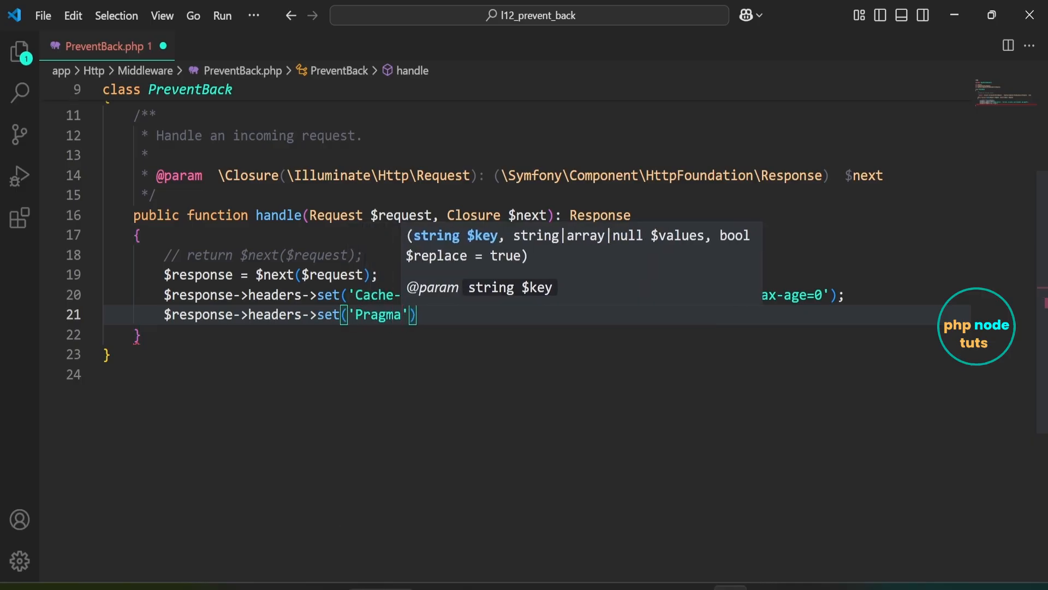
{"action": "type", "text": ", ''"}
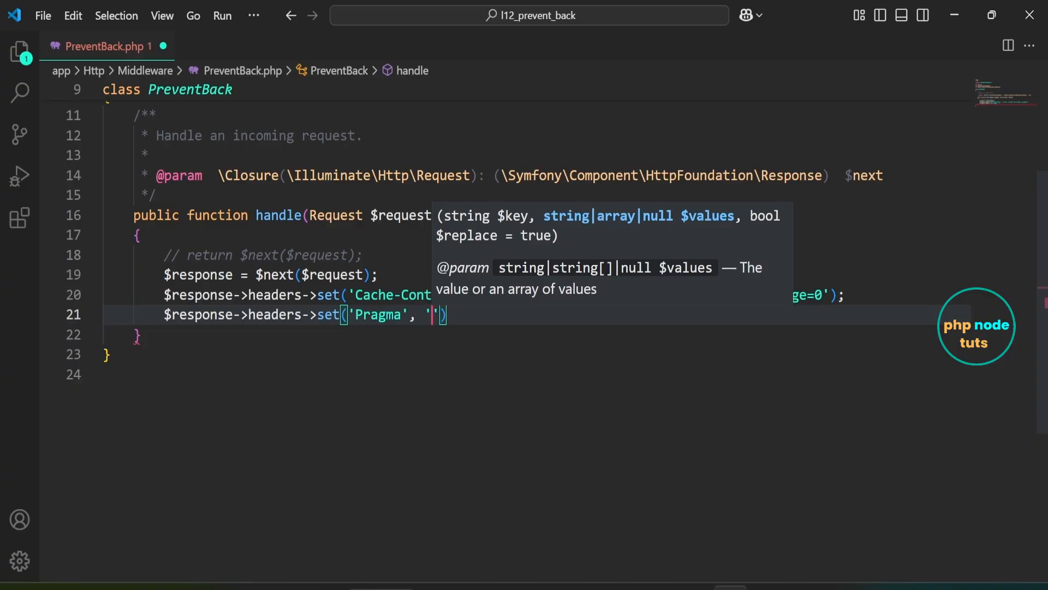
{"action": "type", "text": "no-cache"}
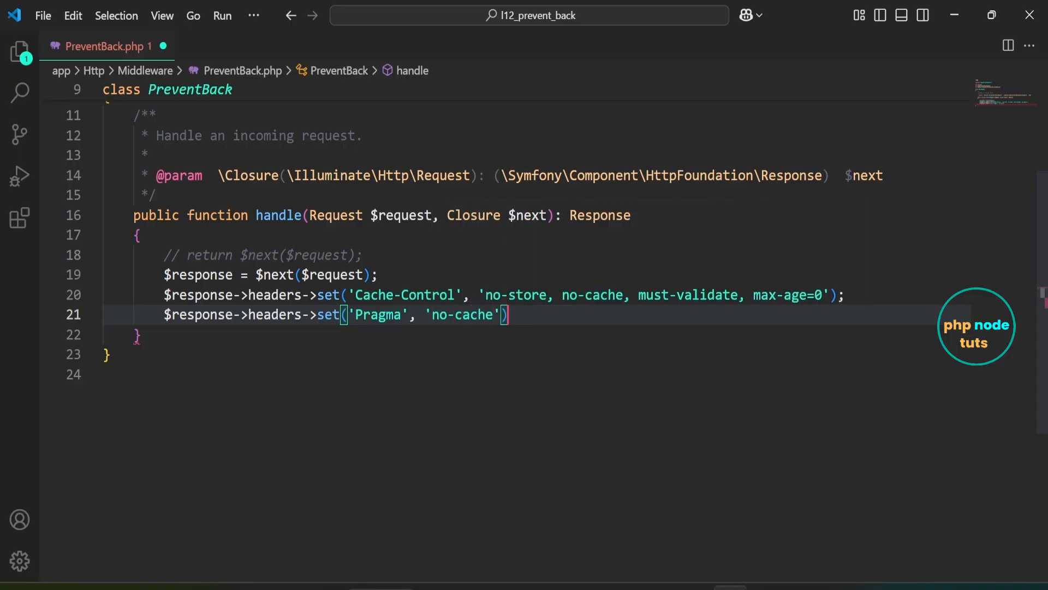
{"action": "type", "text": "$response"}
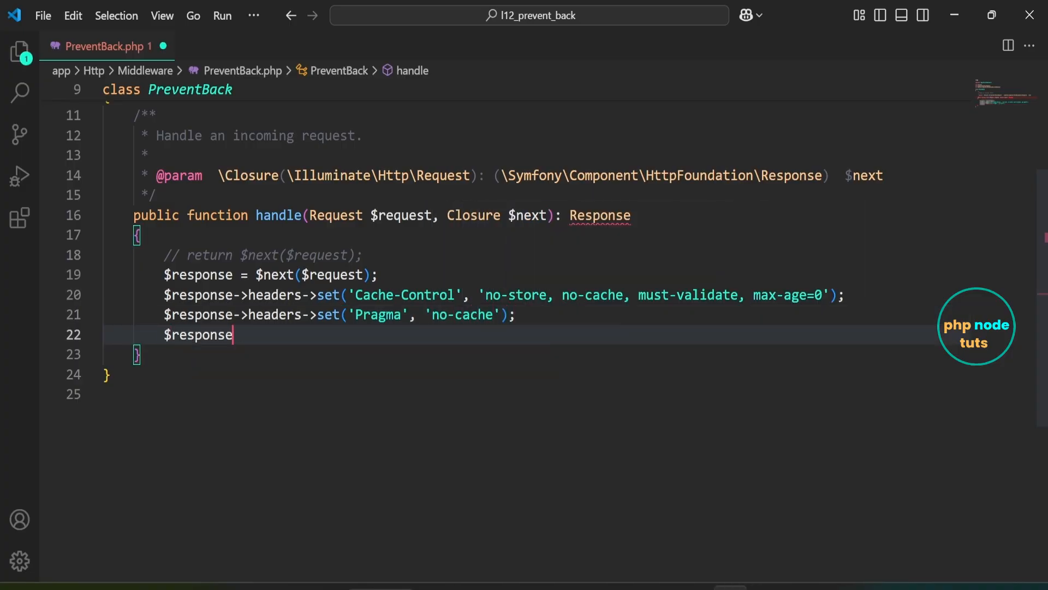
{"action": "type", "text": "->headers->set('Expires',"}
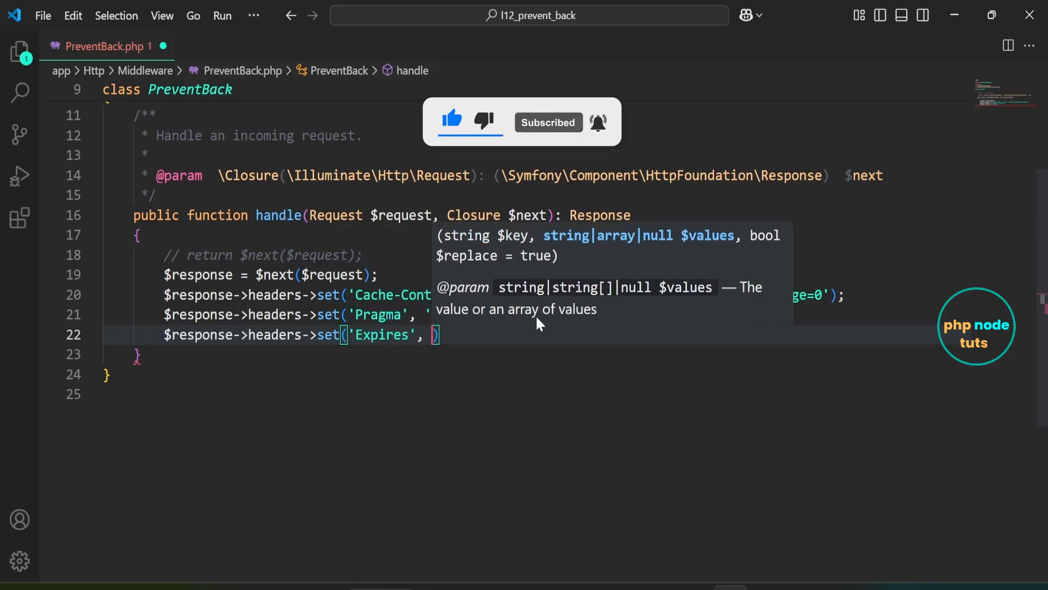
{"action": "type", "text": "Sat, 01 Jan 2000"}
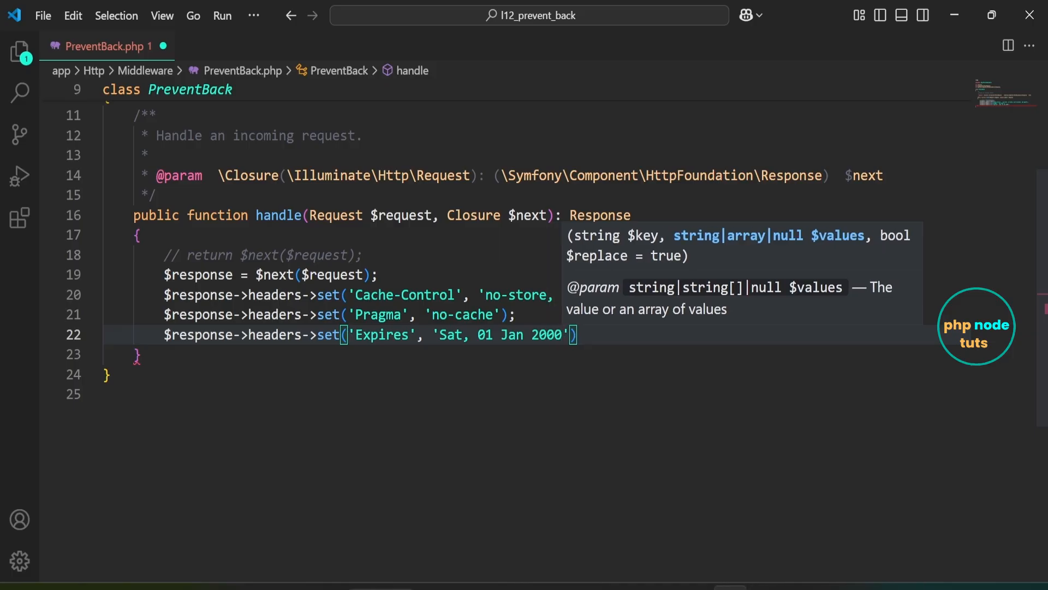
{"action": "type", "text": "00:00:00 GMT"}
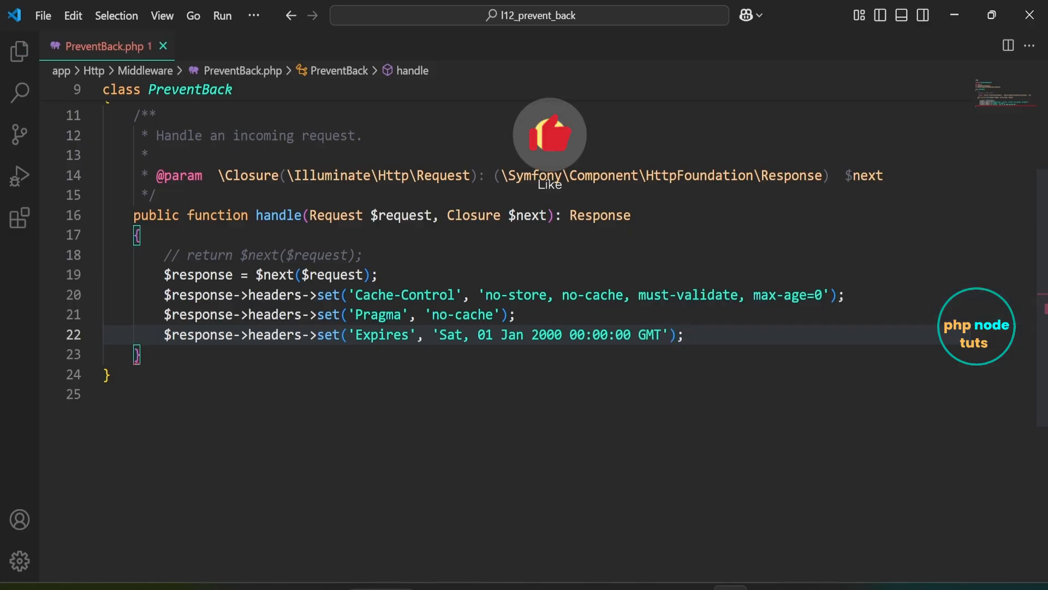
End handle() with 'return $response;' and save the file.
{"action": "type", "text": "return $response;"}
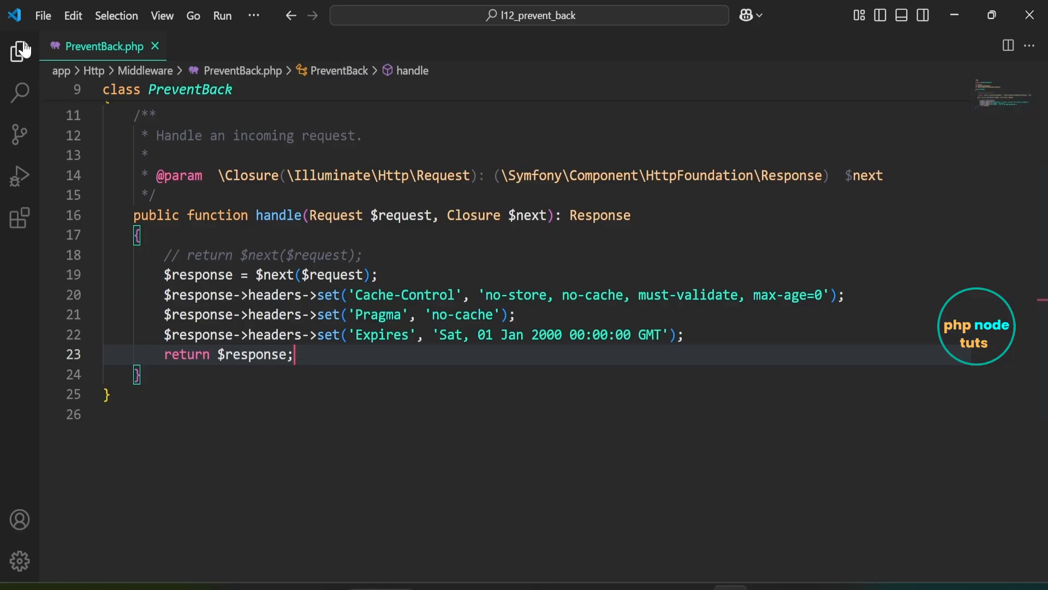
In bootstrap/app.php add $middleware->alias(['prevent-back' => PreventBack::class]) with its import.
{"action": "left_click", "coordinate": [19, 51]}
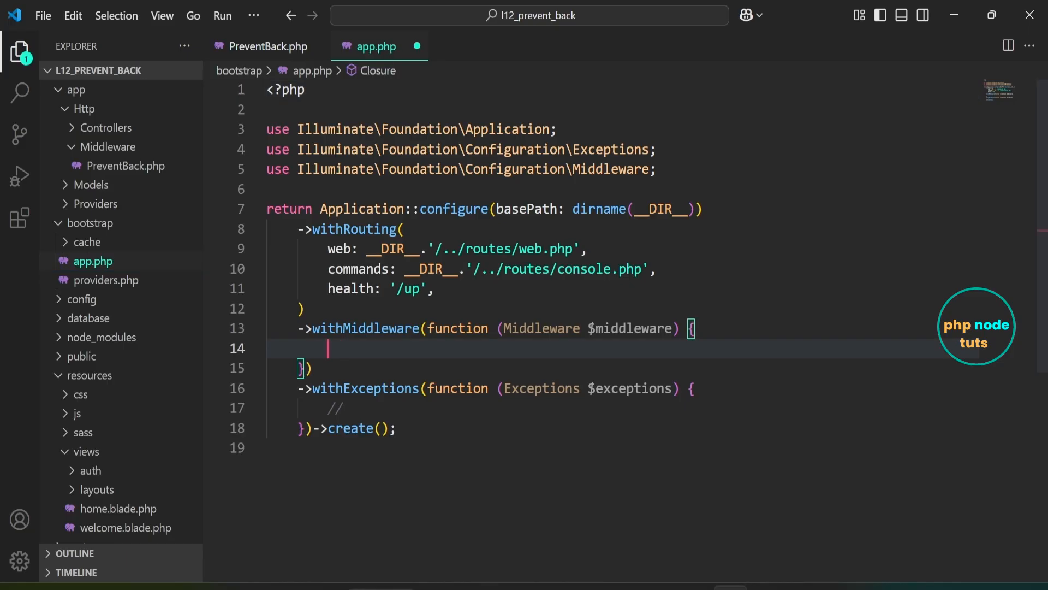
{"action": "type", "text": "$middleware->"}
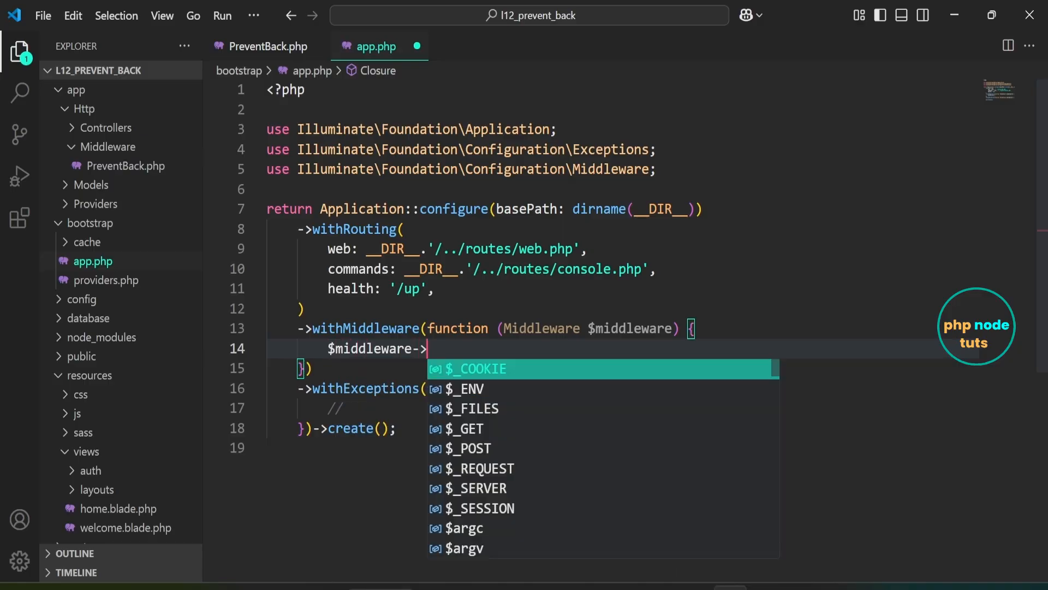
{"action": "type", "text": "alias("}
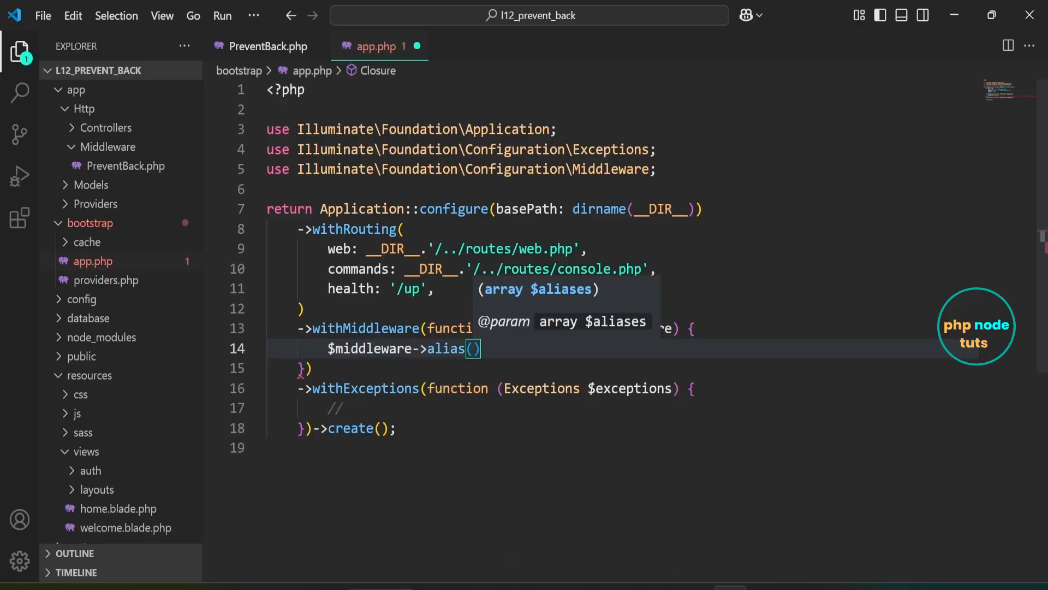
{"action": "type", "text": "["}
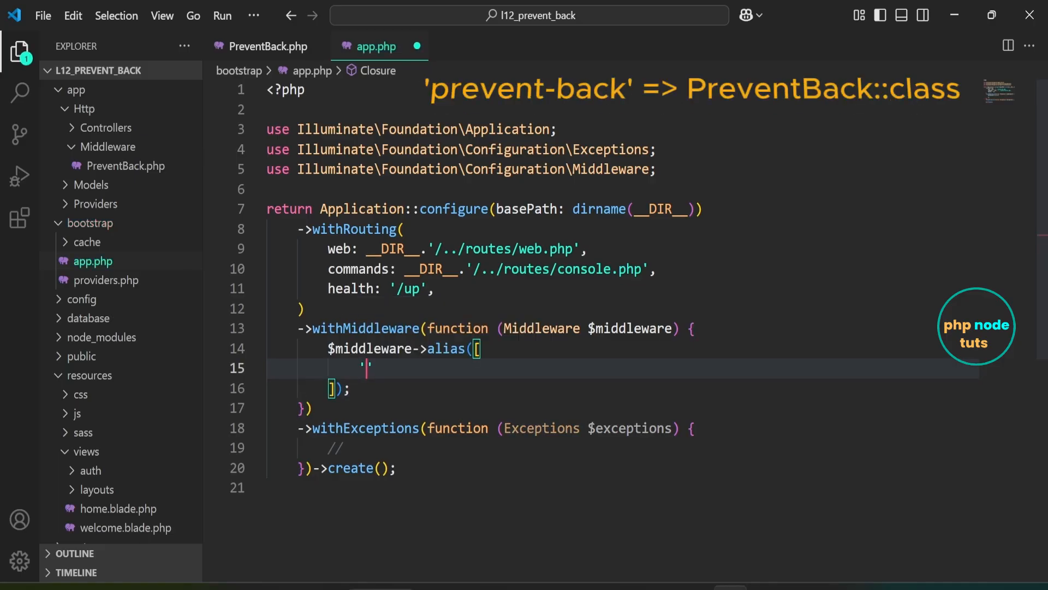
{"action": "type", "text": "prevent-ba"}
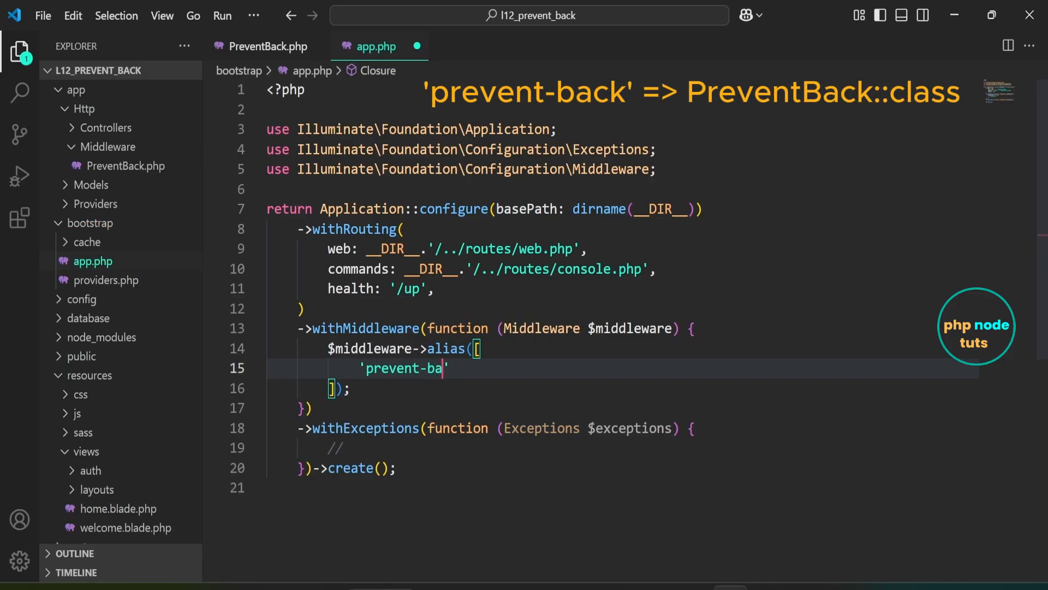
{"action": "type", "text": "ck' =>"}
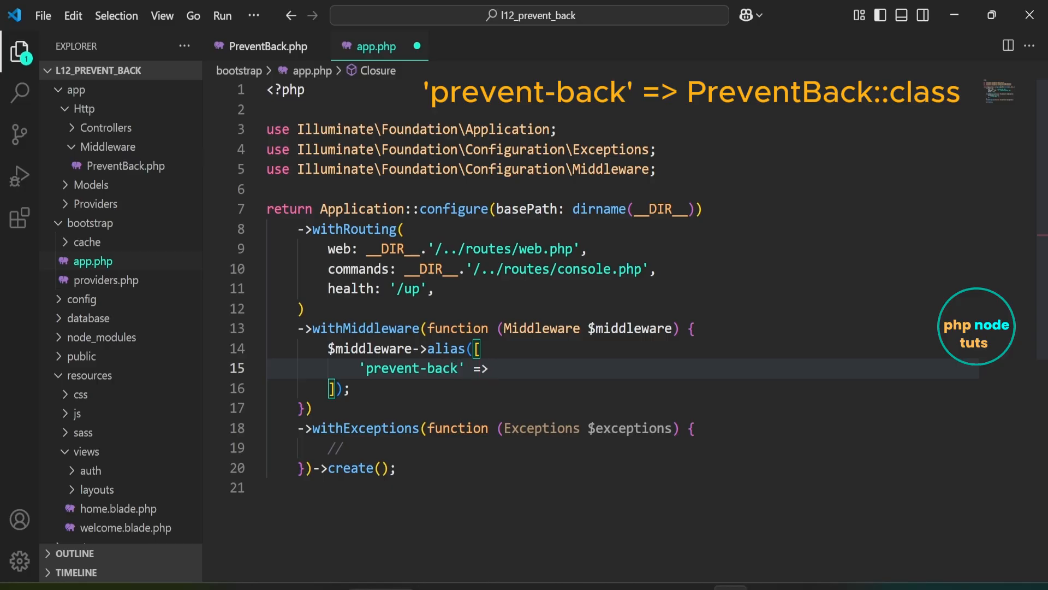
{"action": "type", "text": "PreventBack"}
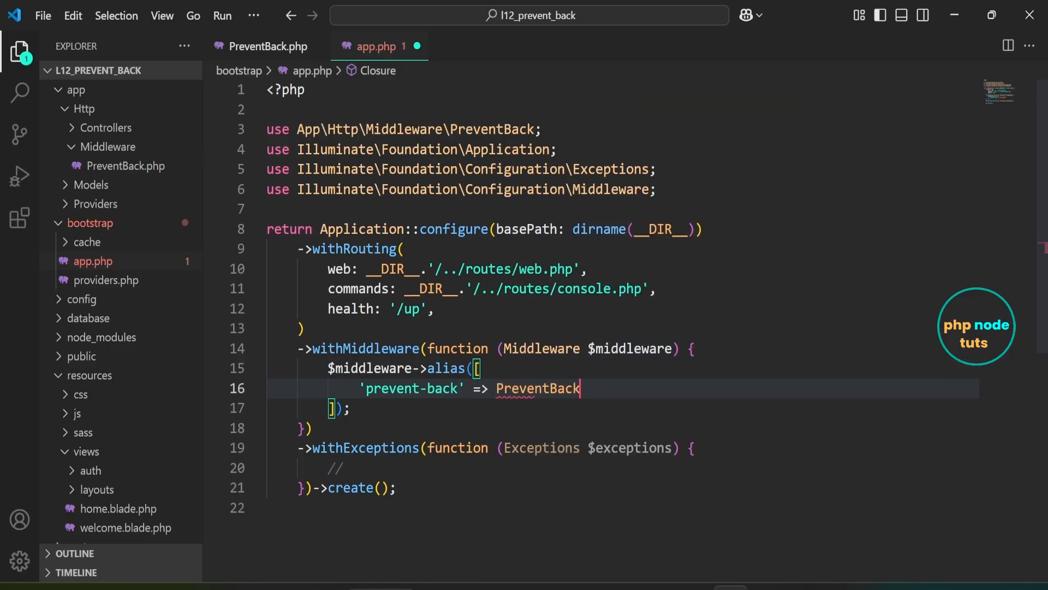
{"action": "type", "text": "::class"}
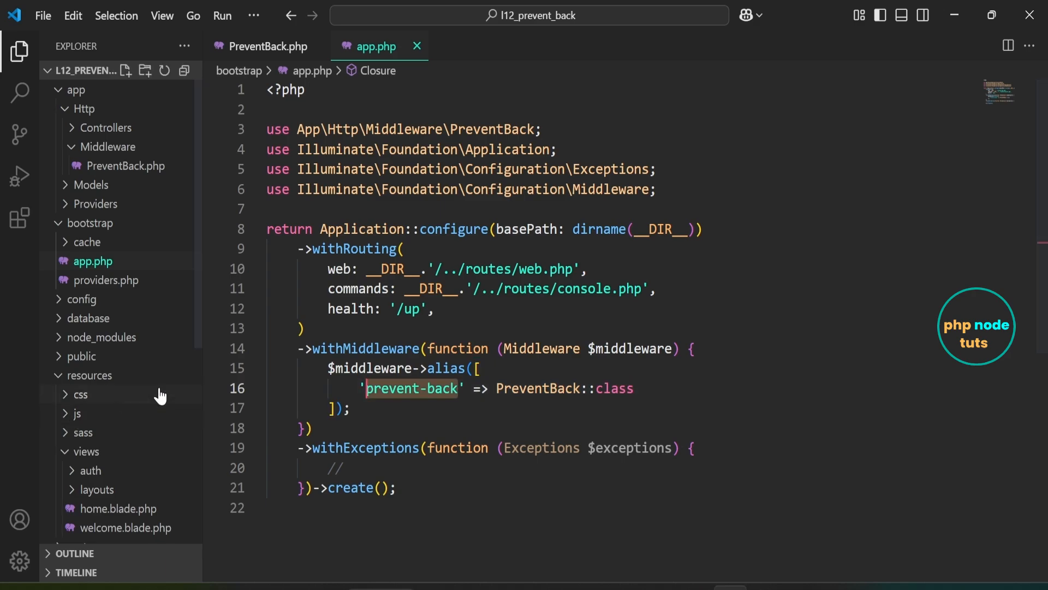
{"action": "scroll", "scroll_direction": "down", "scroll_amount": 3}
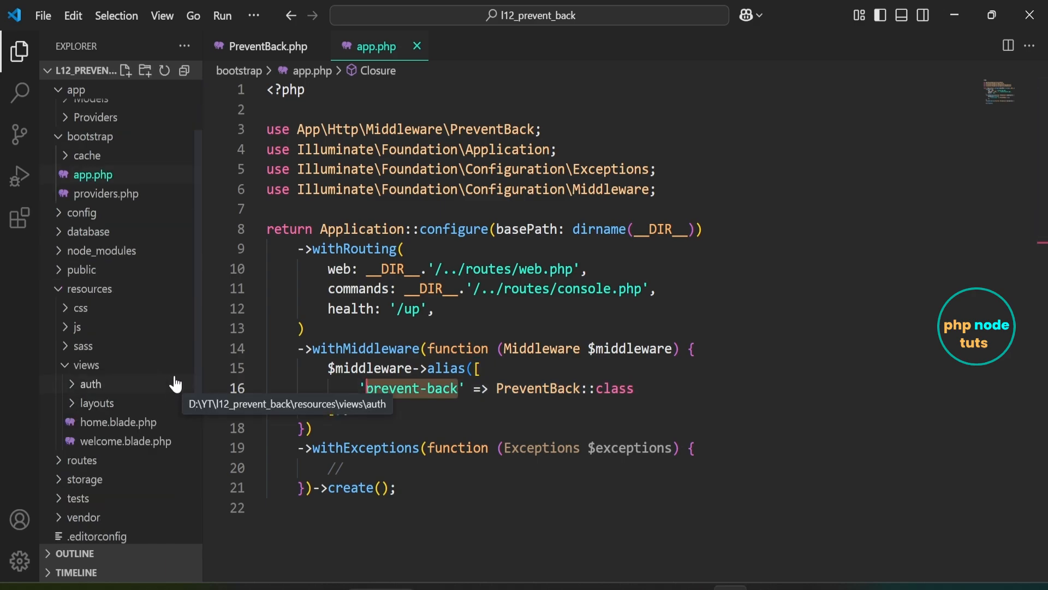
Comment out HomeController's auth-middleware constructor, then move to the web.php routes.
{"action": "left_click", "coordinate": [83, 459]}
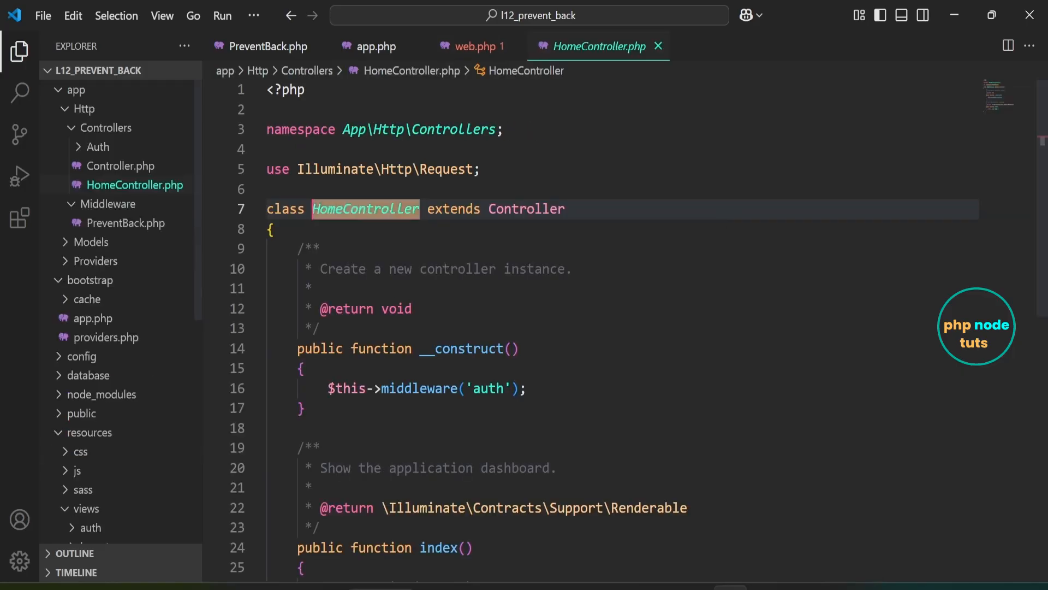
{"action": "scroll", "scroll_direction": "down", "scroll_amount": 3}
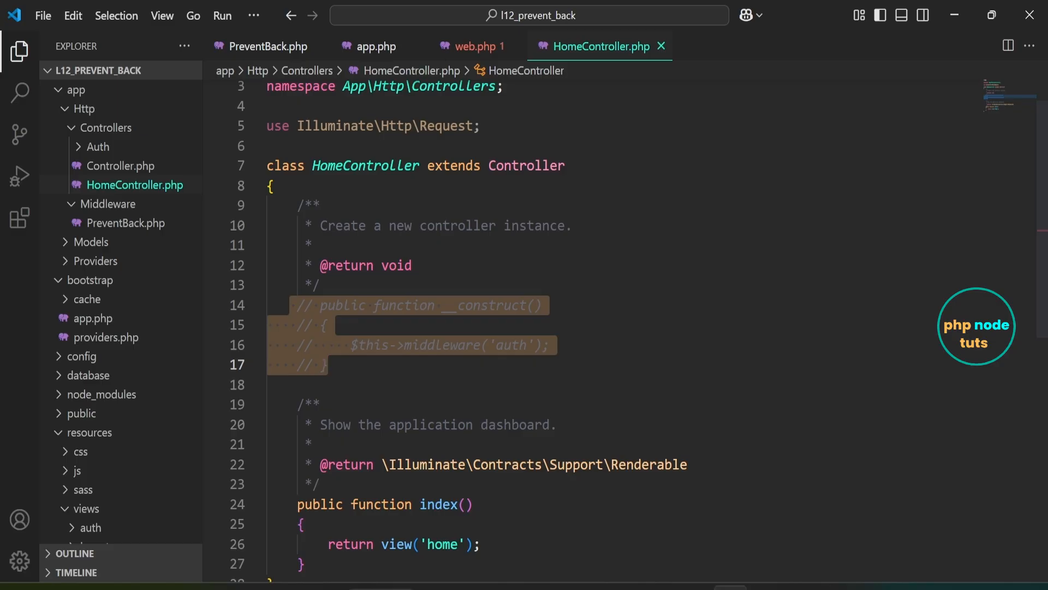
{"action": "left_click", "coordinate": [473, 46]}
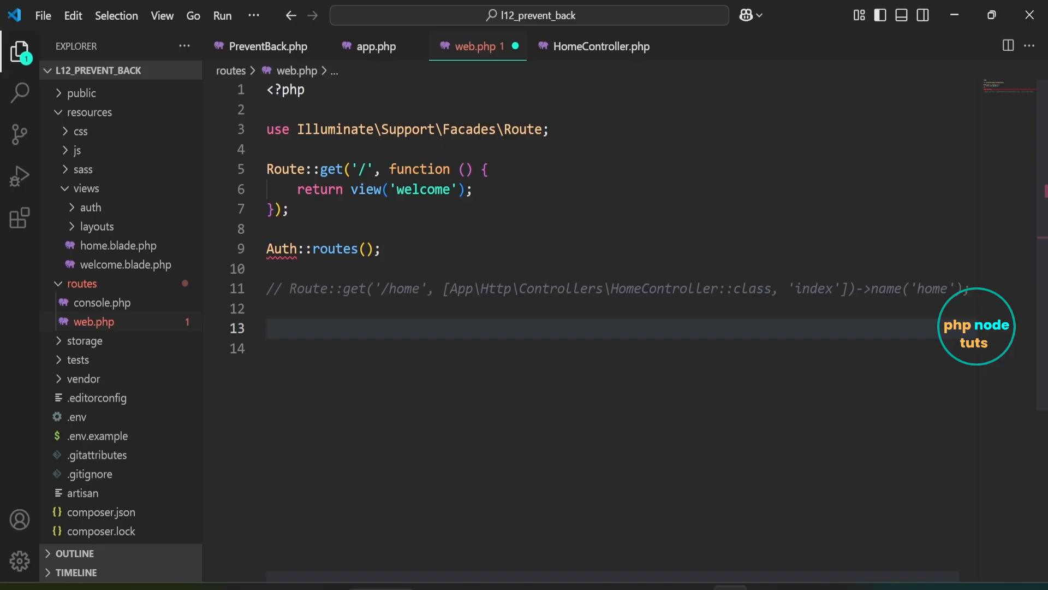
Declare a Route::middleware(['auth','prevent-back'])->group(function ...) block in web.php.
{"action": "type", "text": "Route::middleware(["}
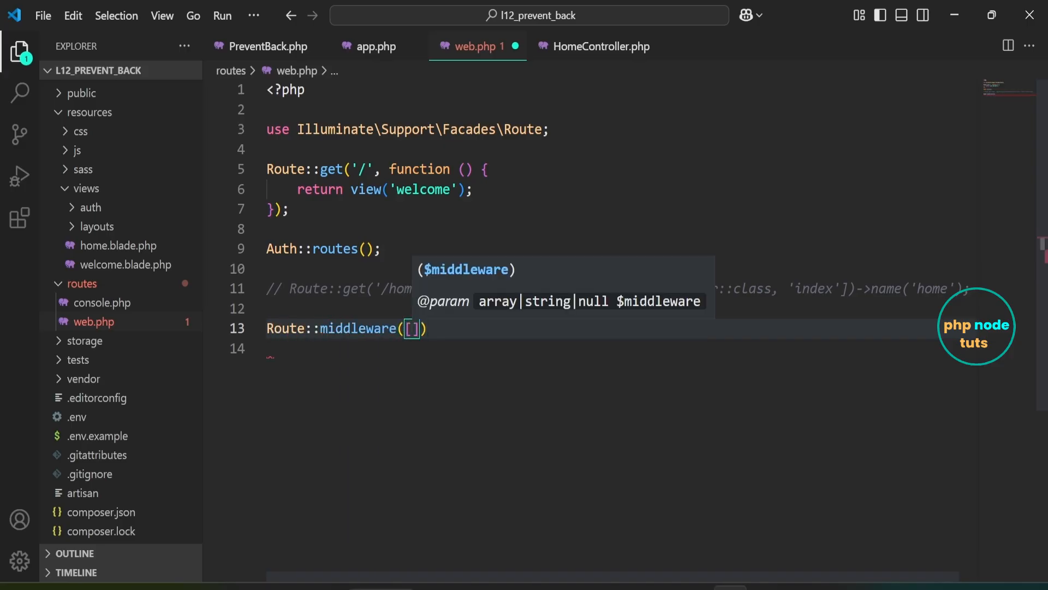
{"action": "type", "text": "'auth',"}
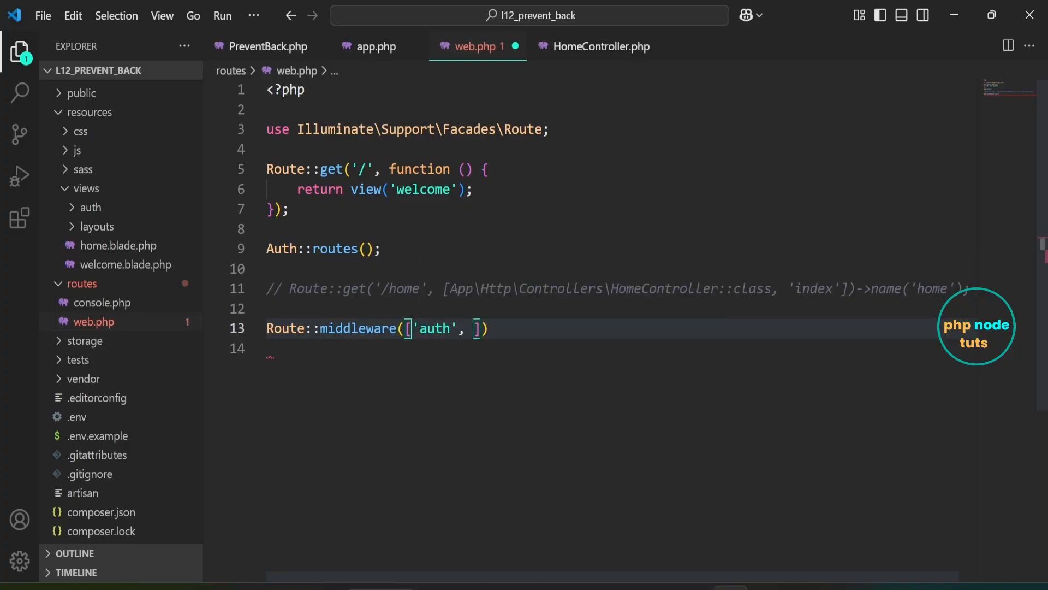
{"action": "type", "text": "'prevent-back'"}
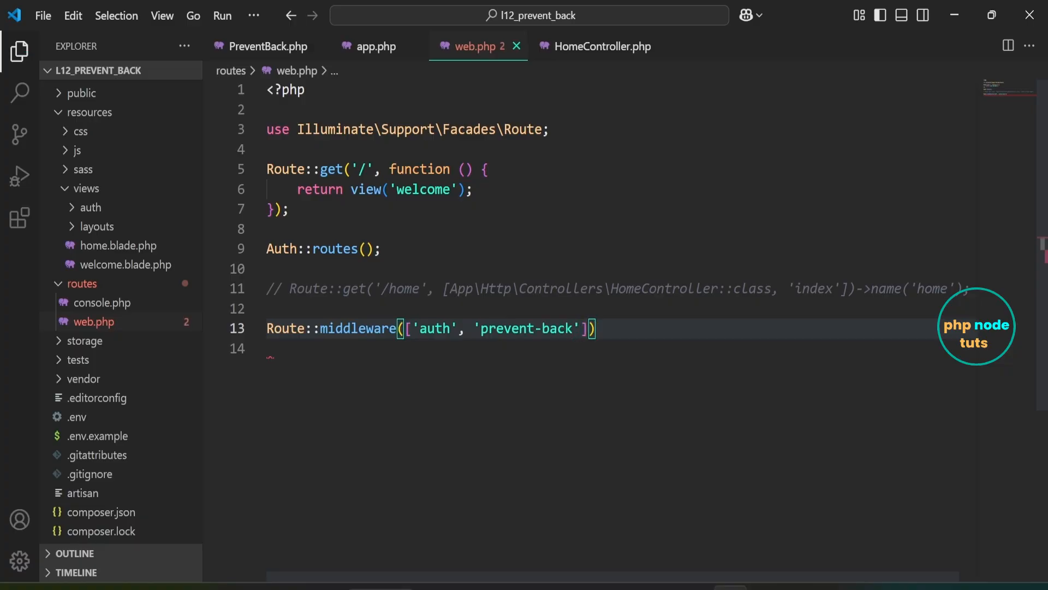
{"action": "type", "text": "->group()"}
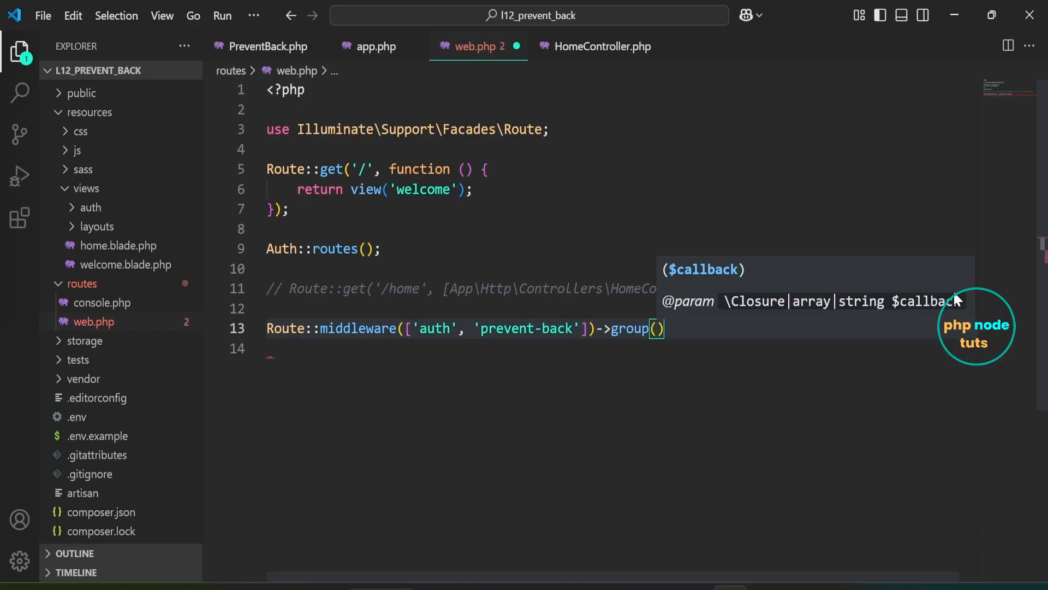
{"action": "type", "text": "fun"}
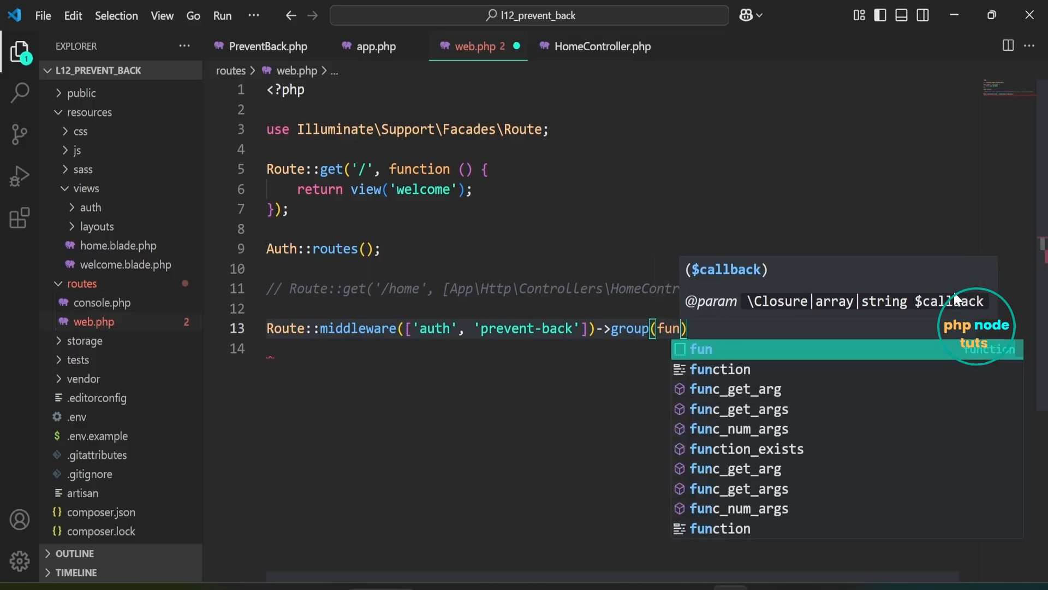
{"action": "key", "text": "Tab"}
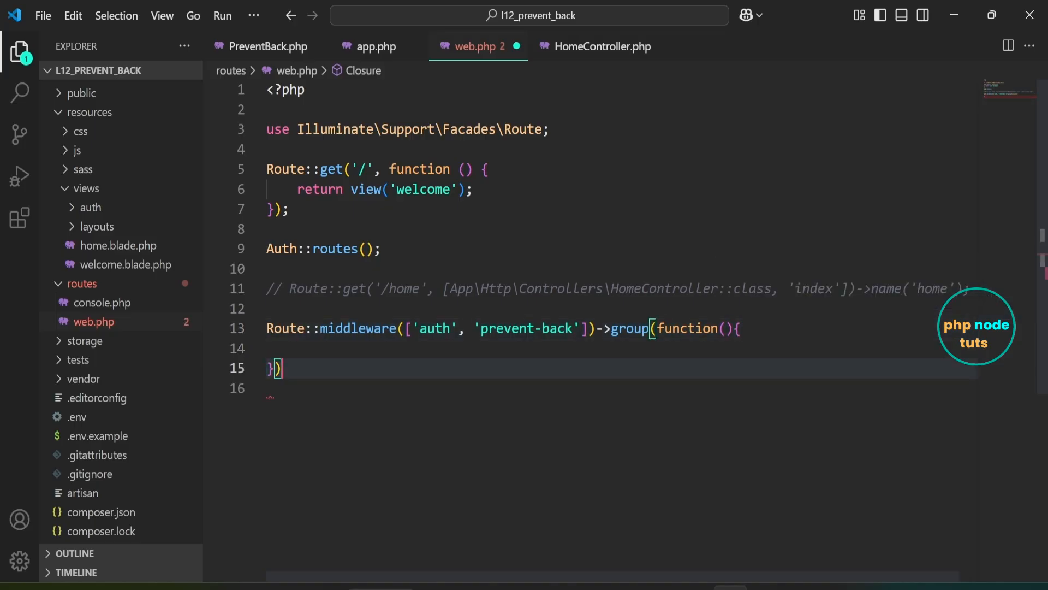
Move the /home route (HomeController@index, named 'home') inside the group and save.
{"action": "type", "text": "Route::get('/home', [App\\Http\\Controllers\\HomeController::class, 'index'])->name('home');"}
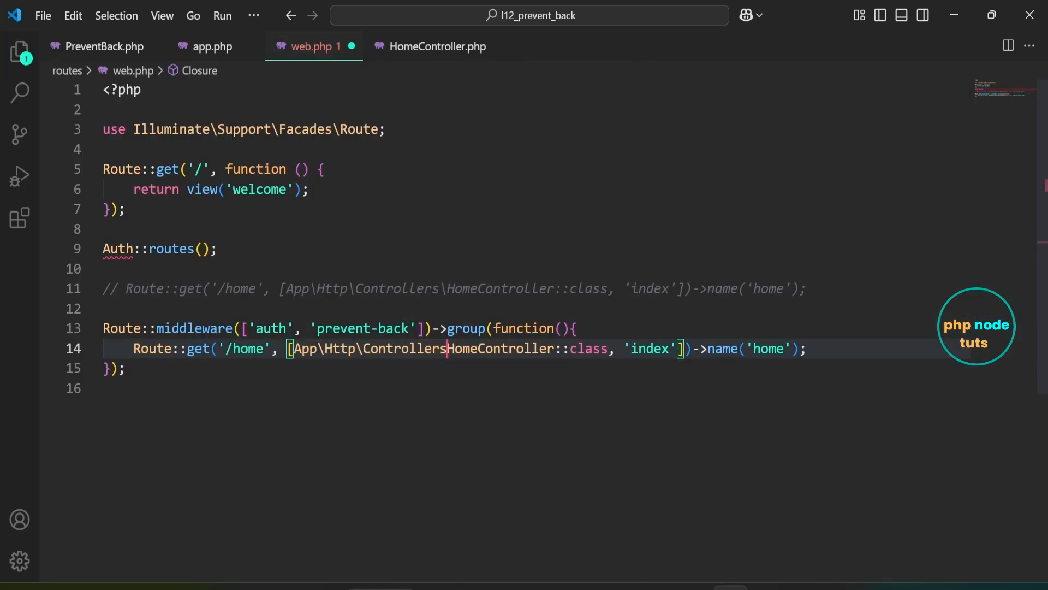
{"action": "key", "text": "Delete"}
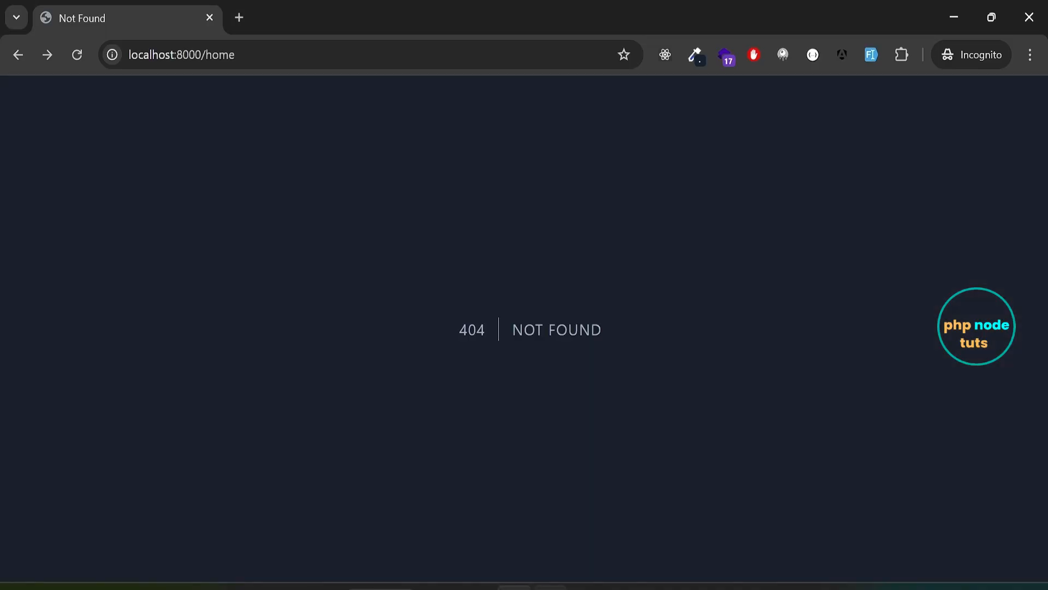
{"action": "mouse_move", "coordinate": [407, 107]}
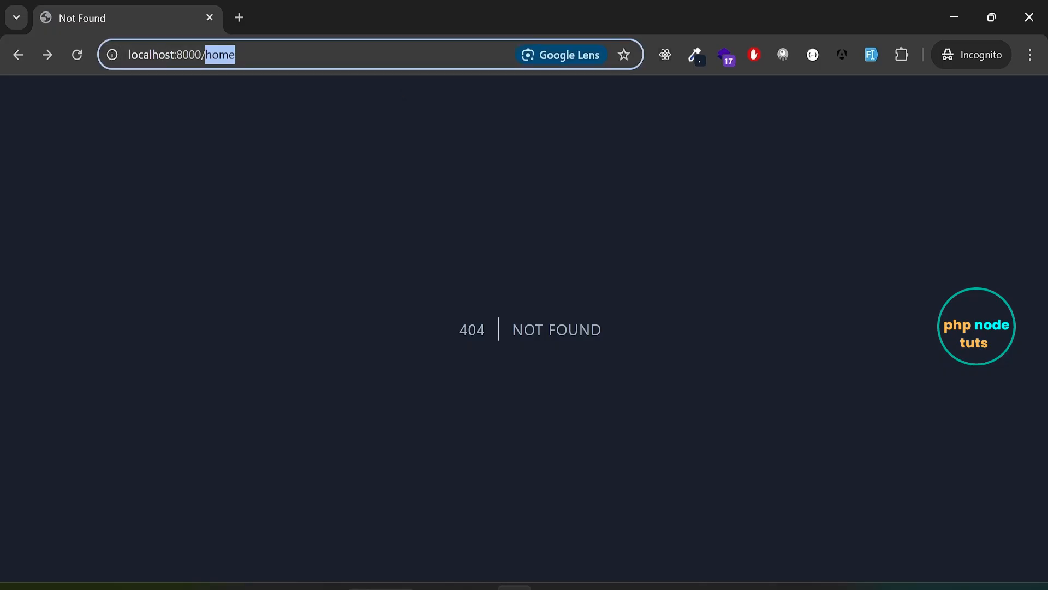
Load localhost:8000/login, fill the john12 credentials and submit to reach 'You are logged in!'.
{"action": "key", "text": "Enter"}
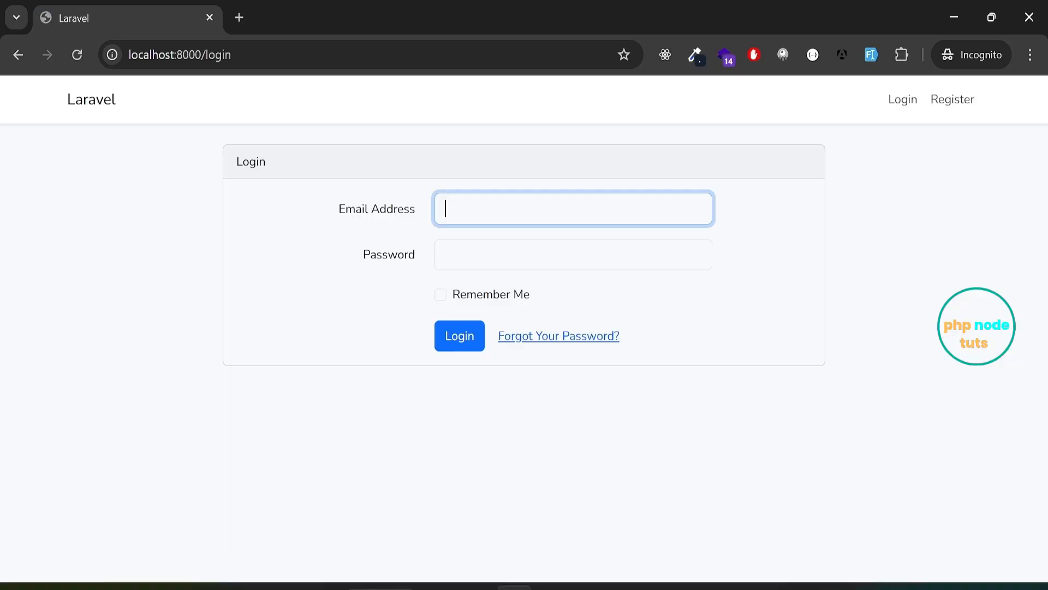
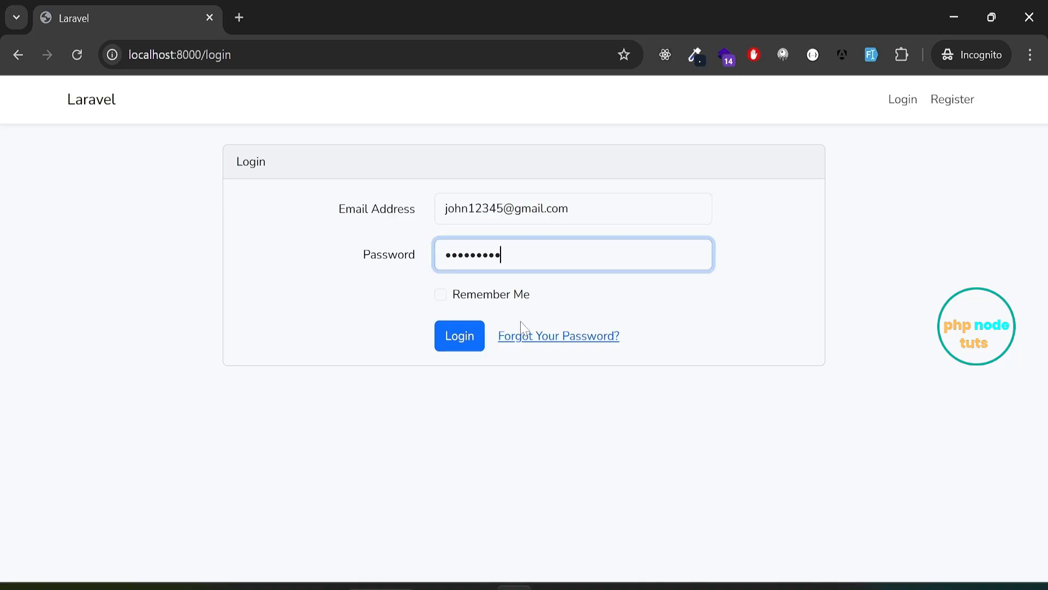
{"action": "left_click", "coordinate": [460, 335]}
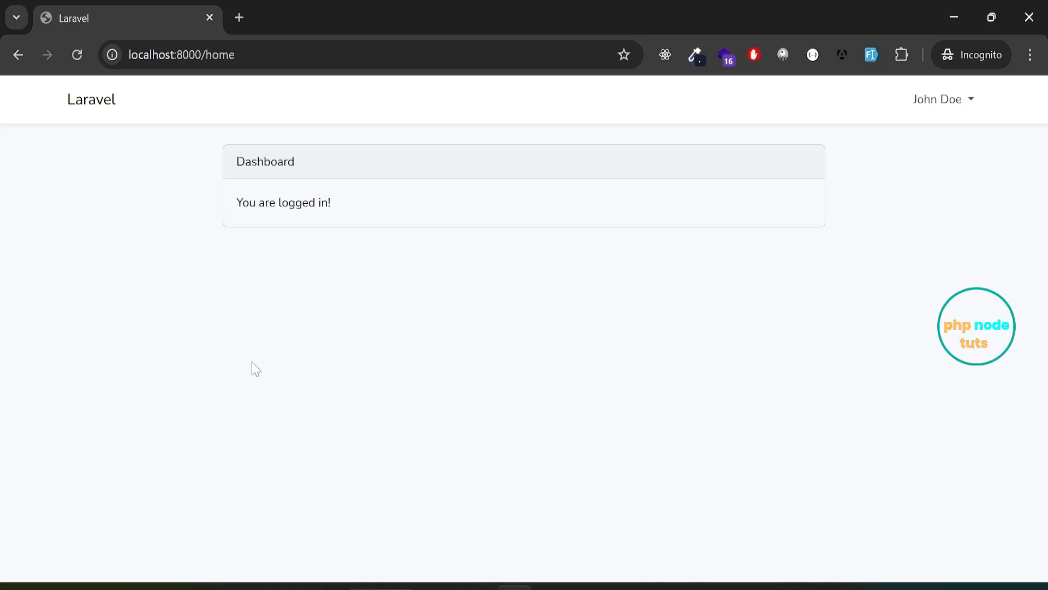
Log out via the user menu, then go back twice to land on the empty login form.
{"action": "left_click", "coordinate": [942, 99]}
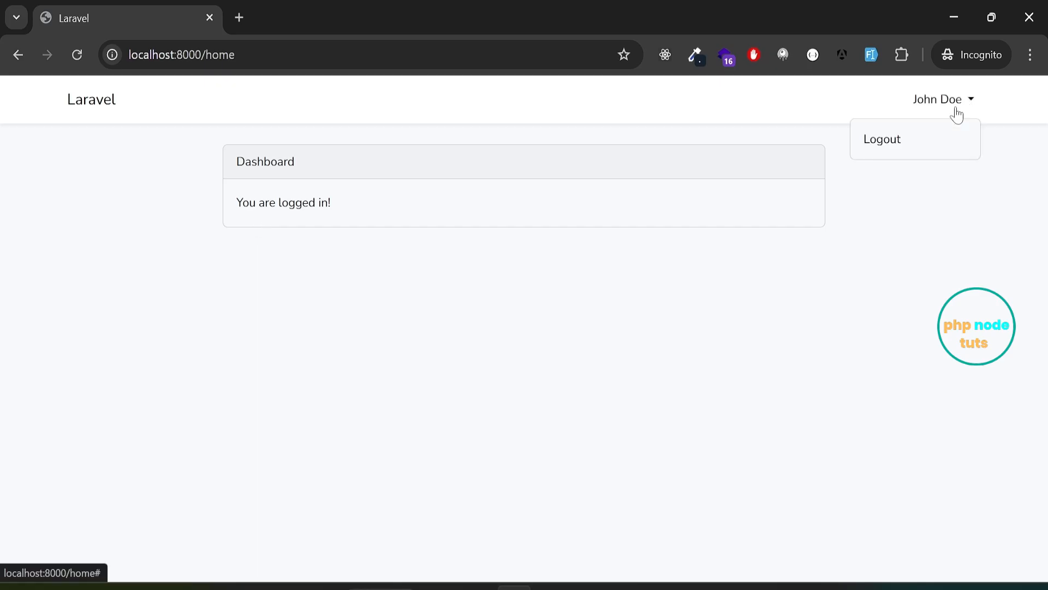
{"action": "left_click", "coordinate": [882, 139]}
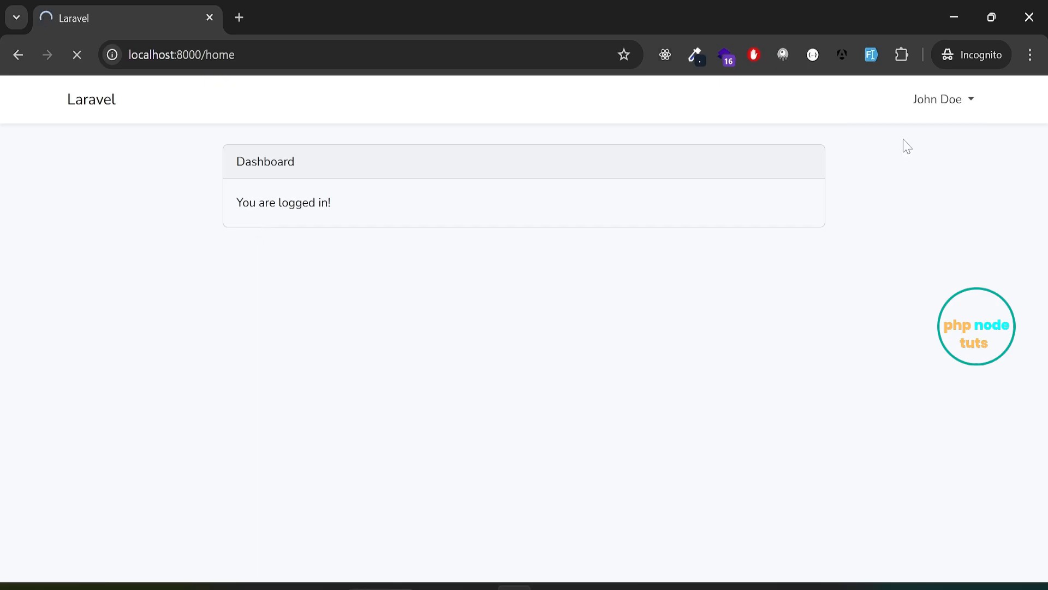
{"action": "left_click", "coordinate": [17, 54]}
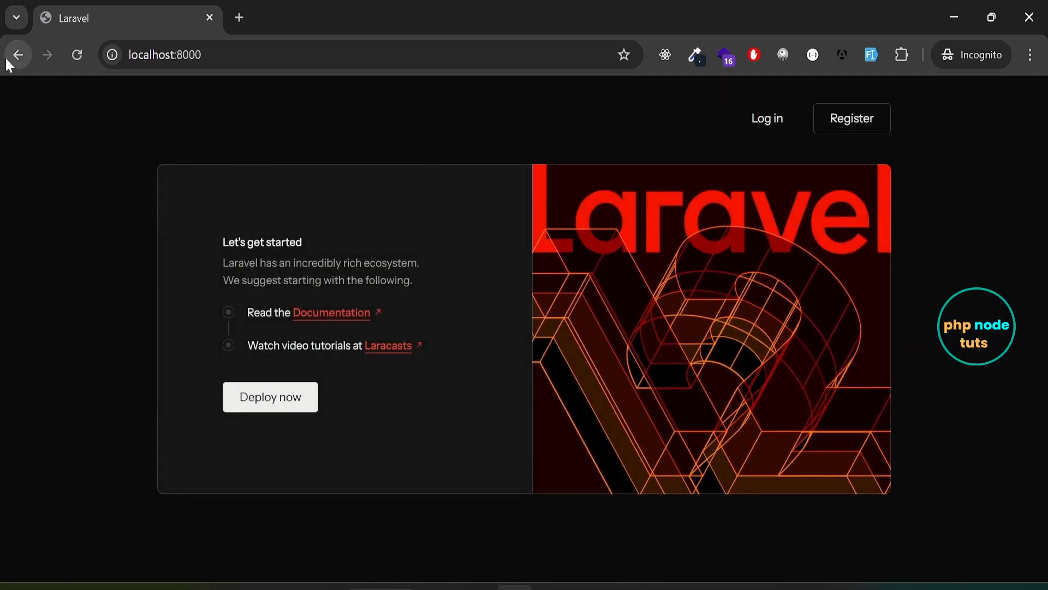
{"action": "left_click", "coordinate": [766, 118]}
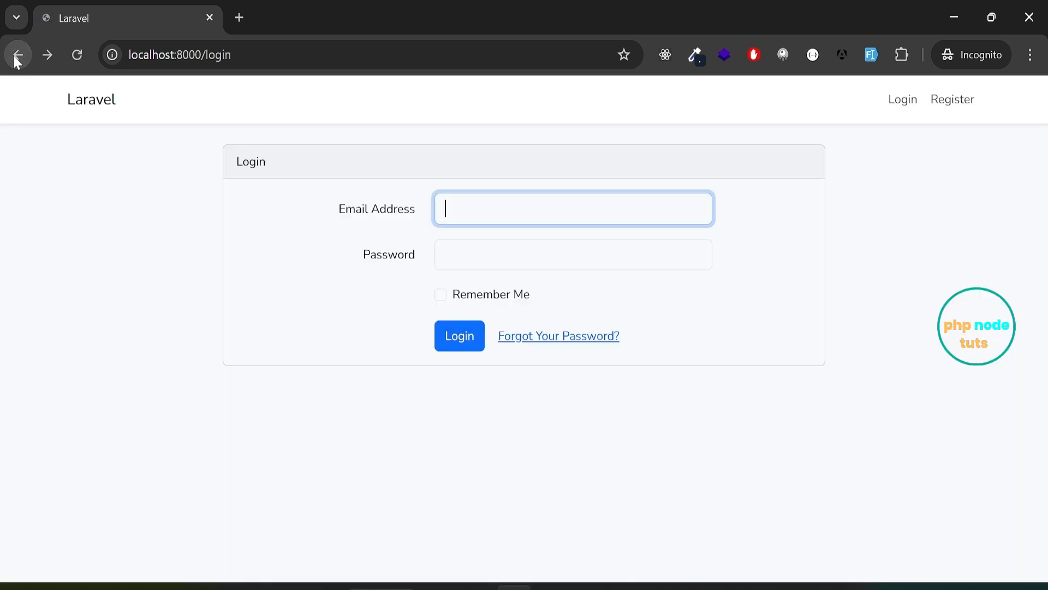
{"action": "mouse_move", "coordinate": [82, 156]}
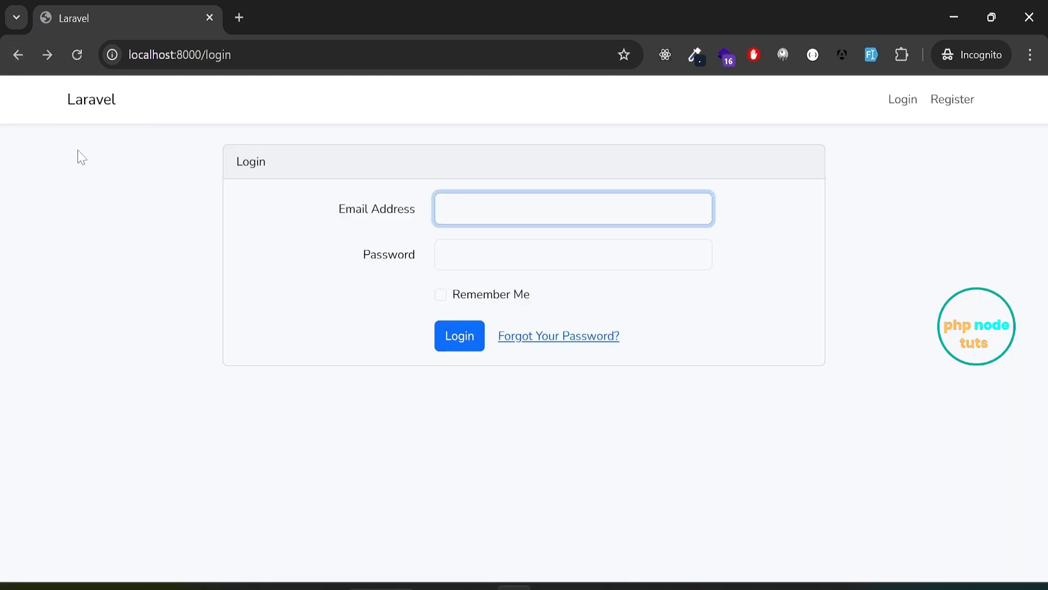
{"action": "left_click", "coordinate": [571, 207]}
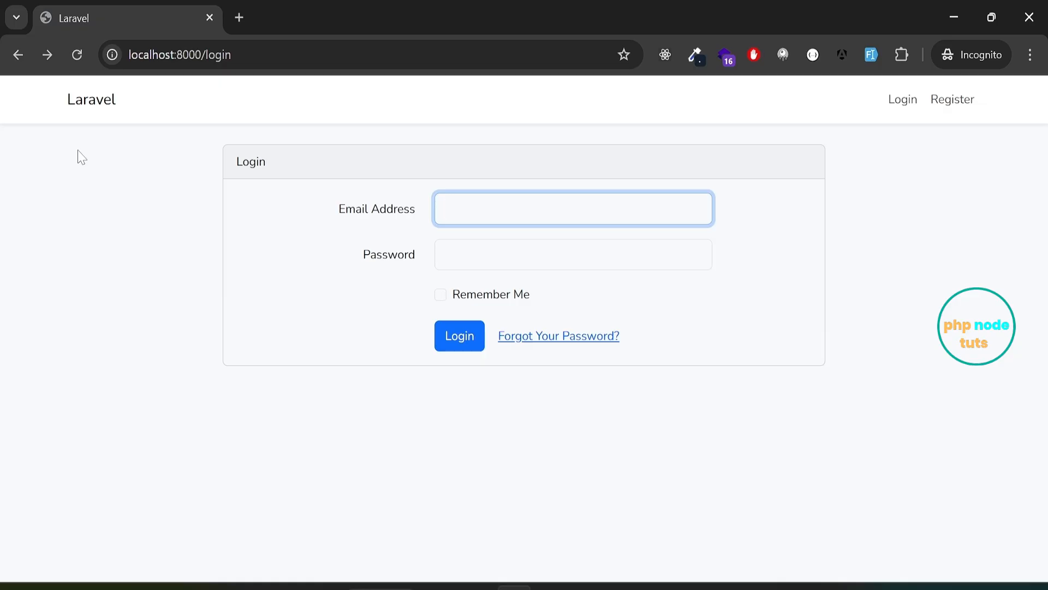
{"action": "left_click", "coordinate": [571, 208]}
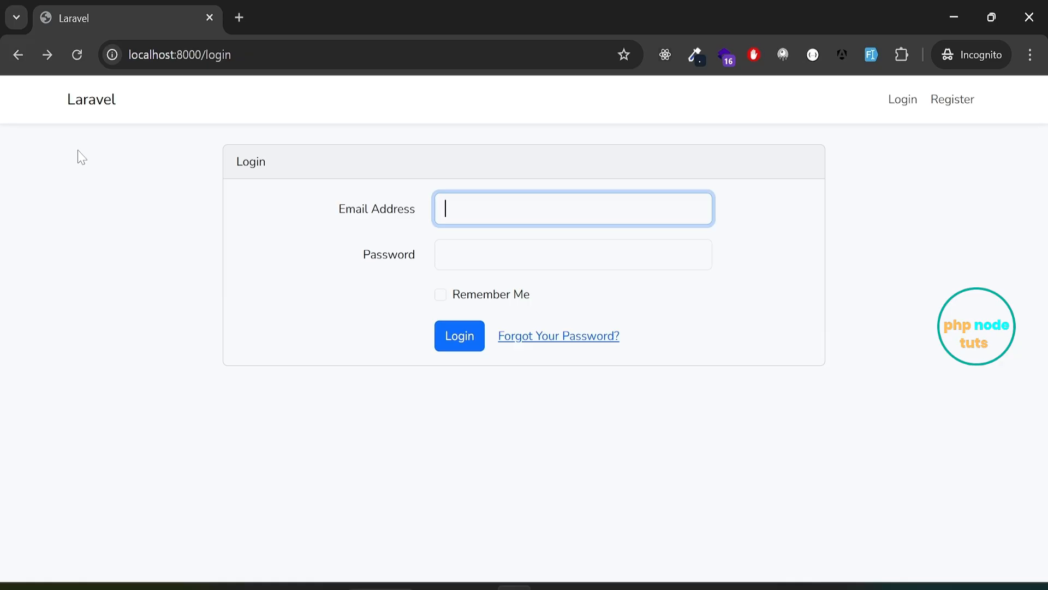